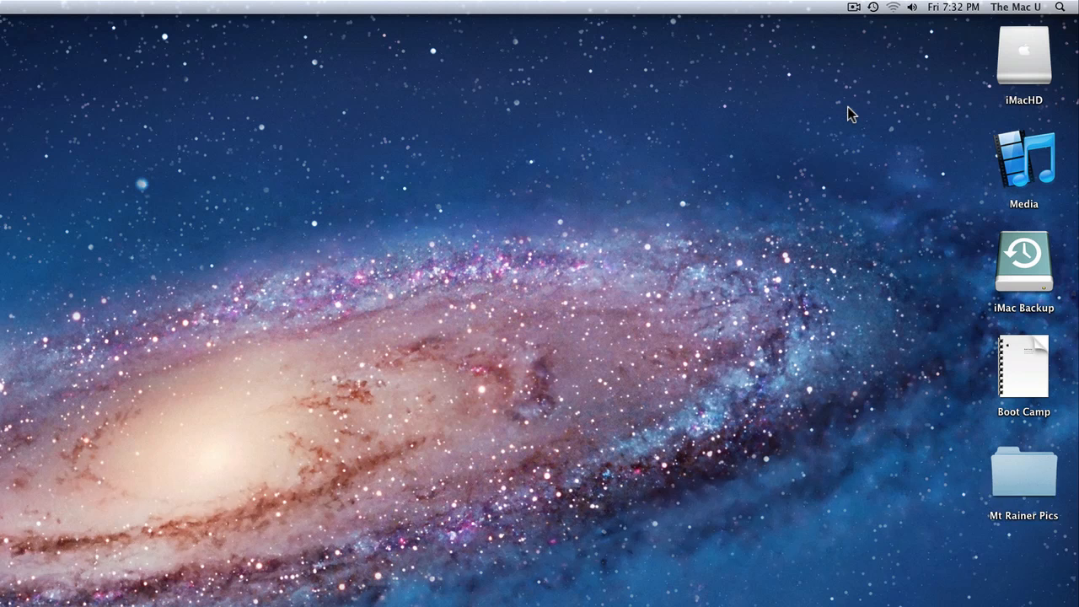
Step: Bring up the empty Spotlight search field with Command-Space, dismissing and reopening it once
{"action": "key", "text": "cmd+space"}
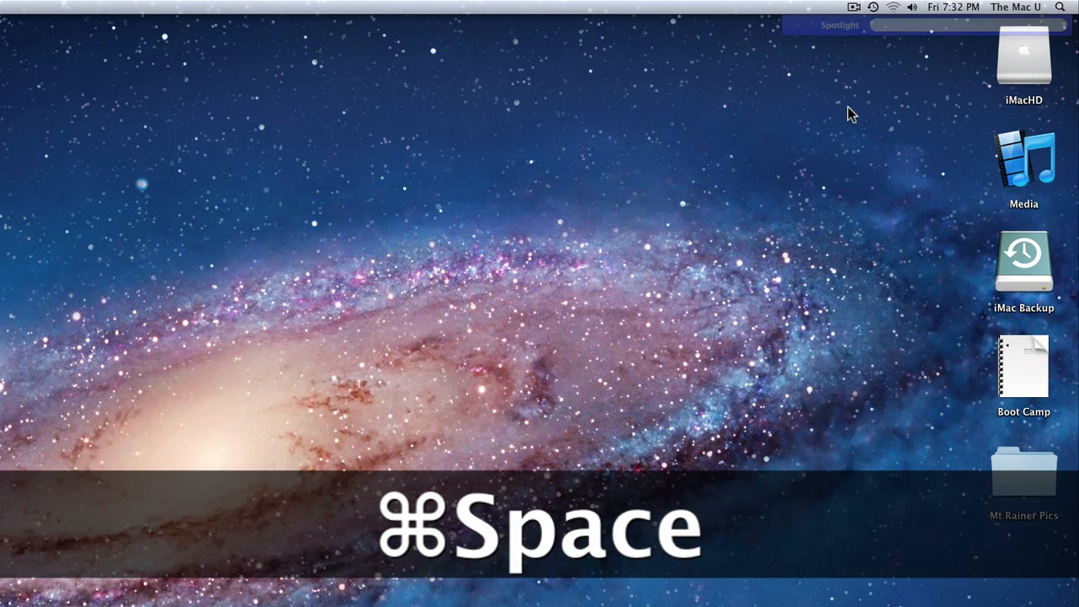
{"action": "left_click", "coordinate": [1059, 6]}
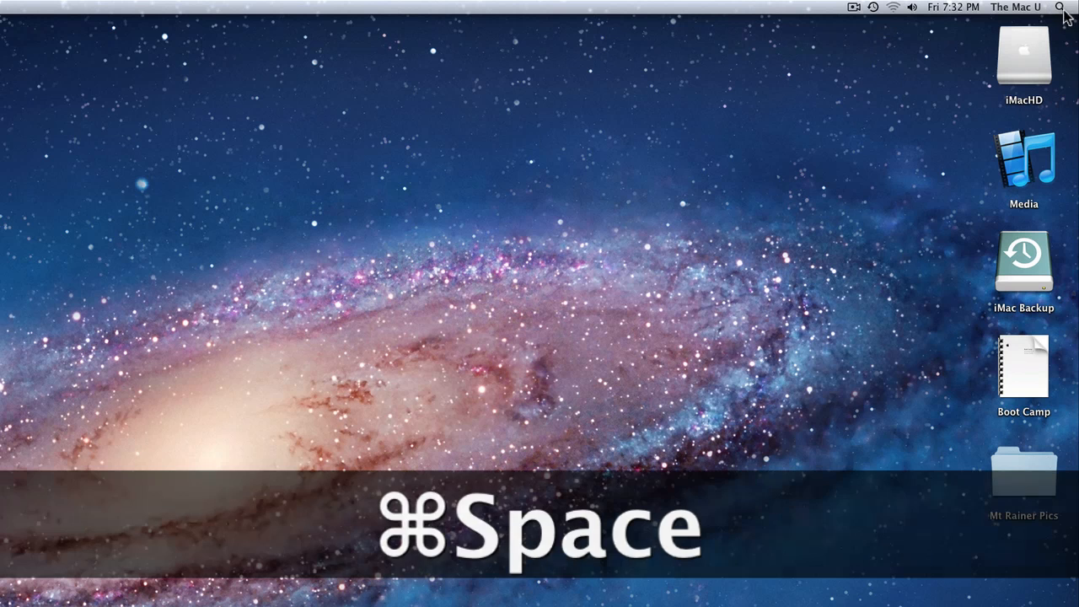
{"action": "key", "text": "cmd+space"}
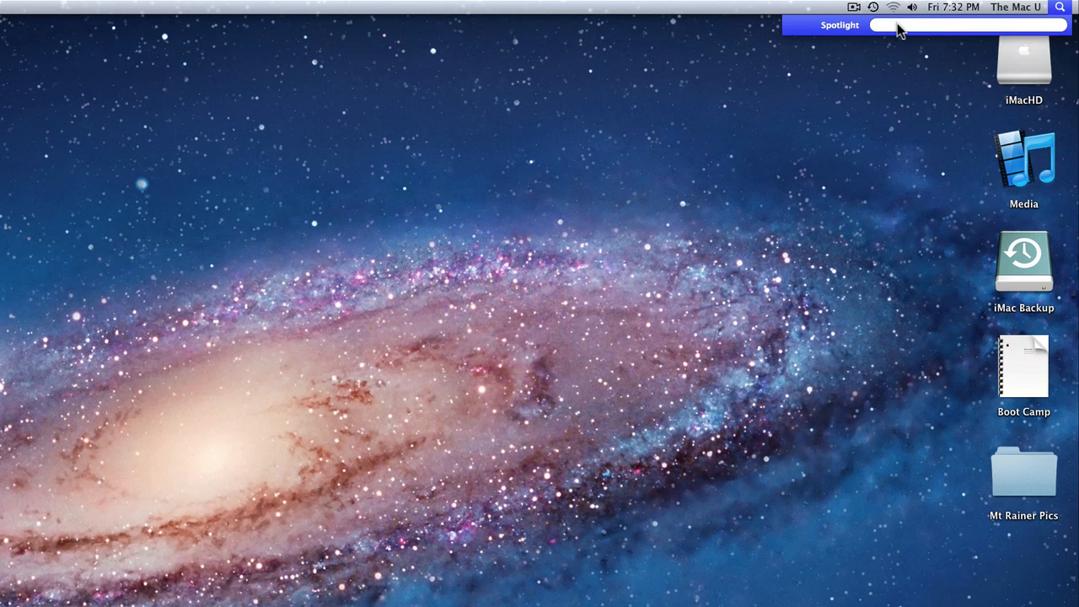
Step: Search Spotlight for 'text', launch the top hit TextEdit, quit it and reopen the search
{"action": "type", "text": "text"}
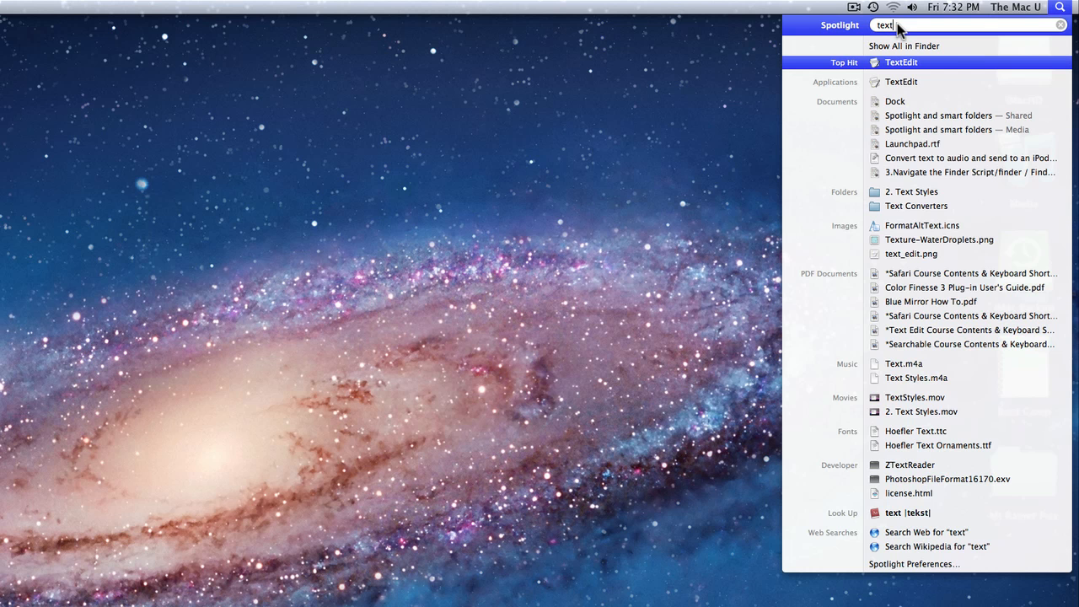
{"action": "mouse_move", "coordinate": [917, 47]}
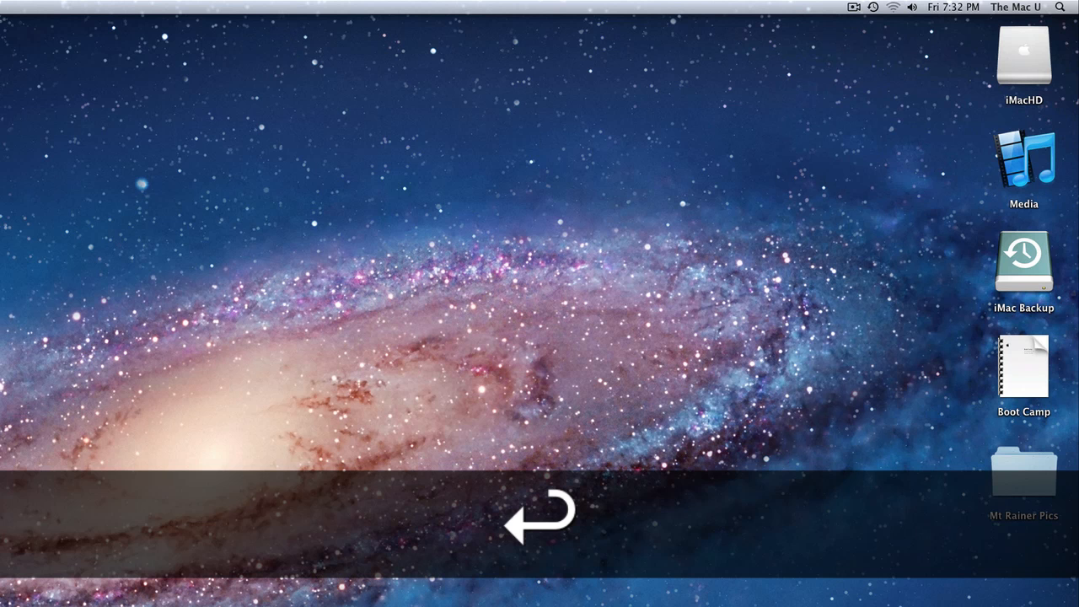
{"action": "key", "text": "cmd+n"}
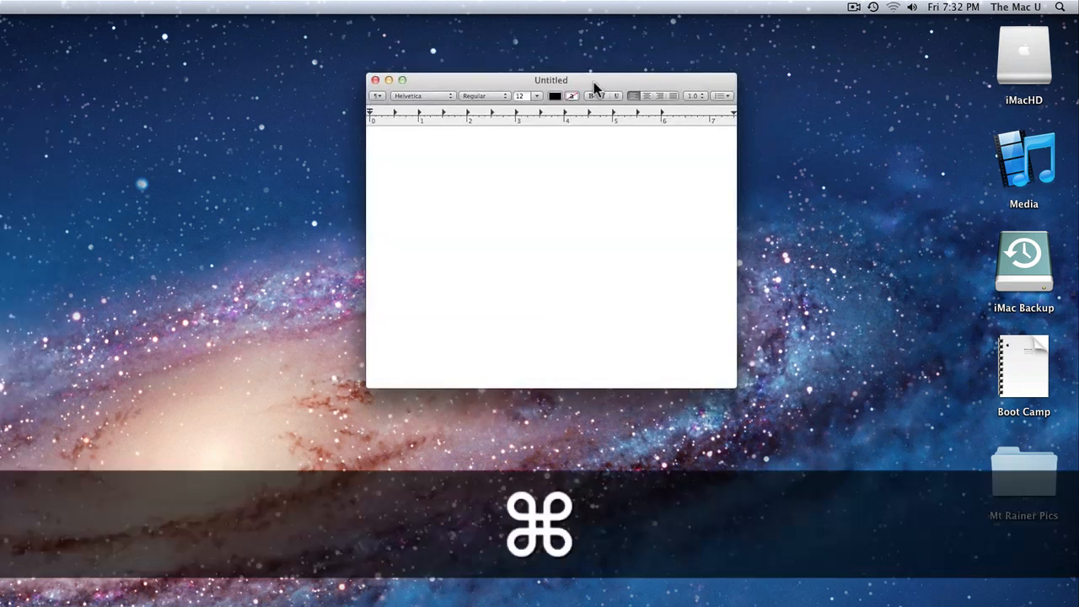
{"action": "key", "text": "cmd+q"}
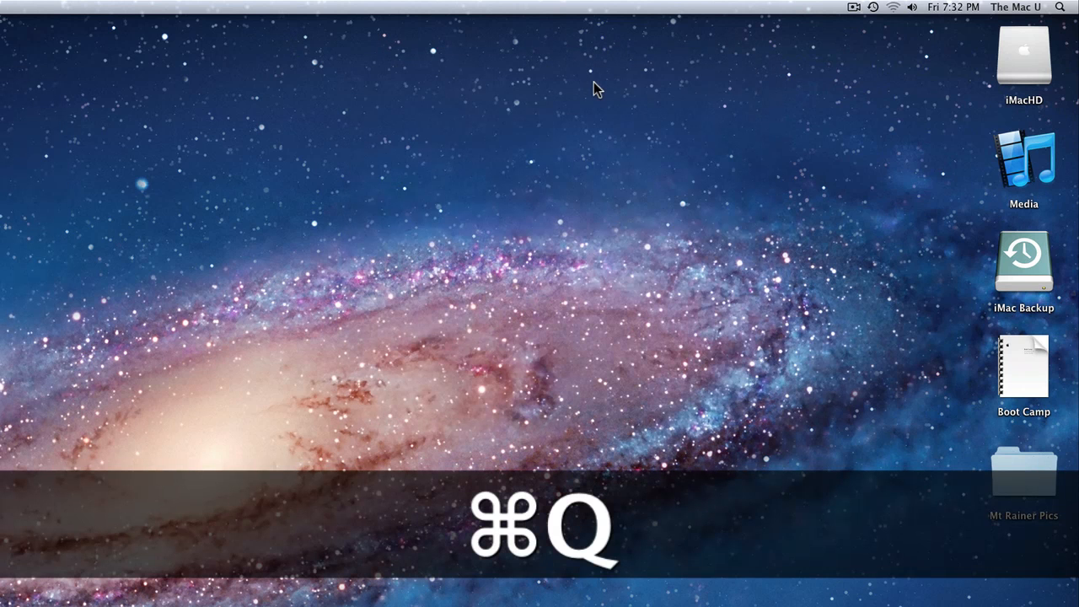
{"action": "key", "text": "cmd+space"}
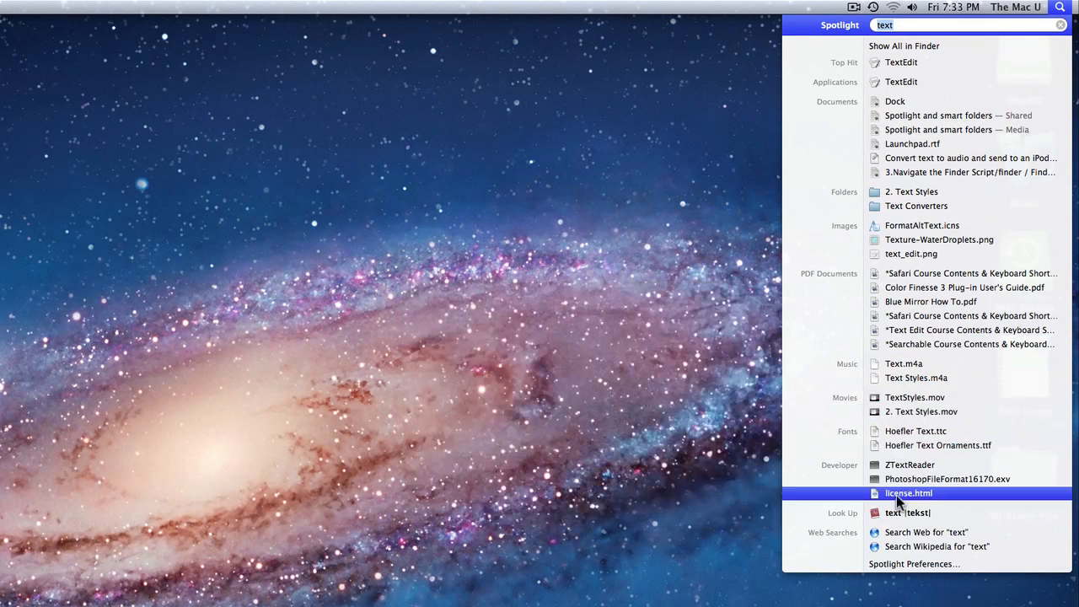
Step: Preview the dictionary Look Up definition of 'text' from the Spotlight results
{"action": "left_click", "coordinate": [907, 513]}
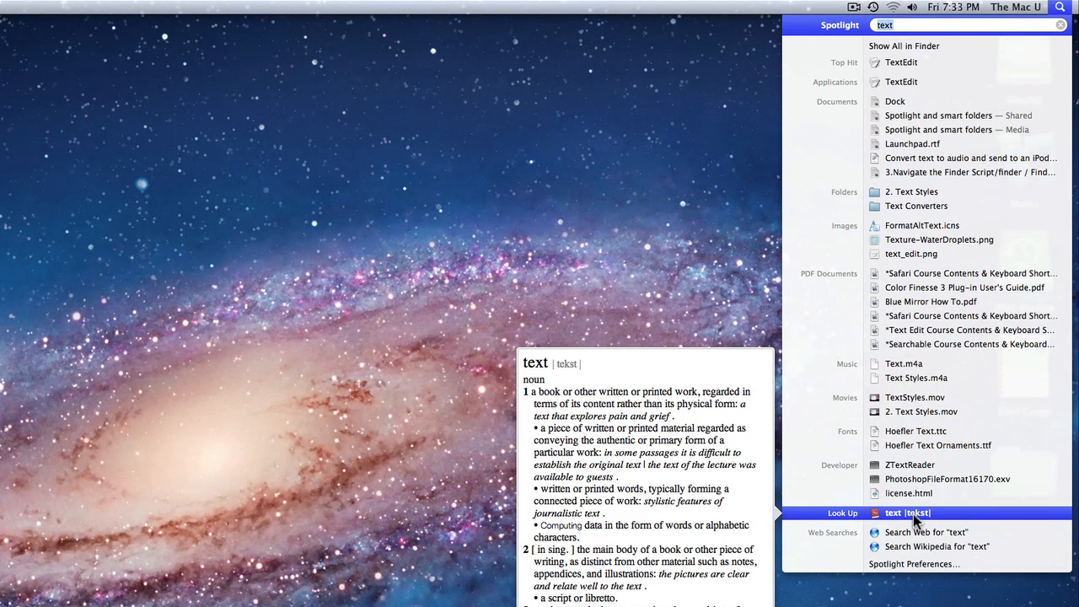
{"action": "scroll", "scroll_direction": "down", "scroll_amount": 3}
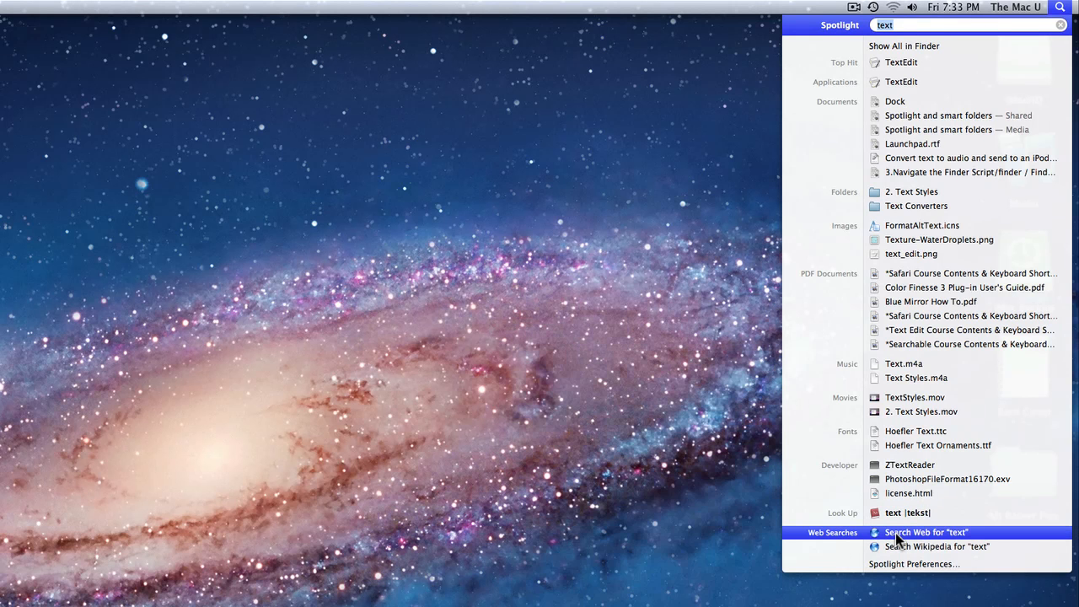
{"action": "mouse_move", "coordinate": [896, 541]}
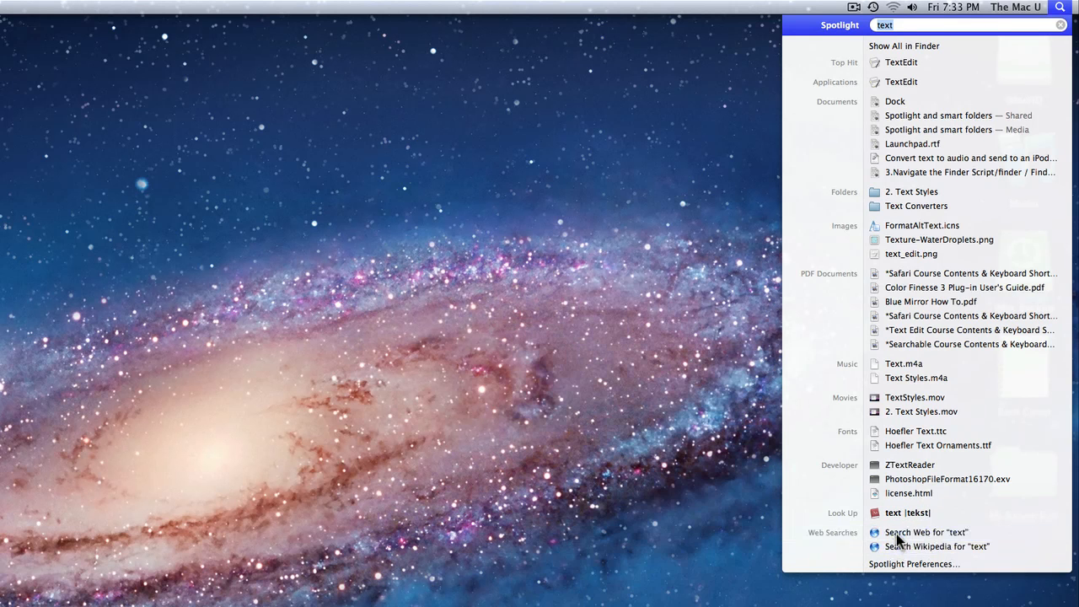
{"action": "left_click", "coordinate": [926, 533]}
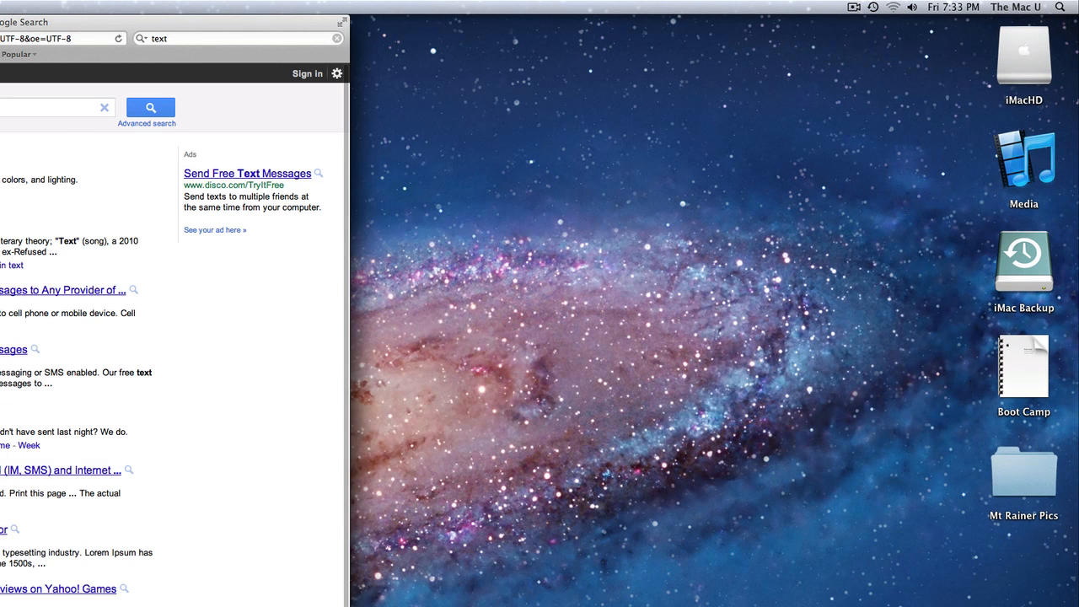
{"action": "key", "text": "cmd+w"}
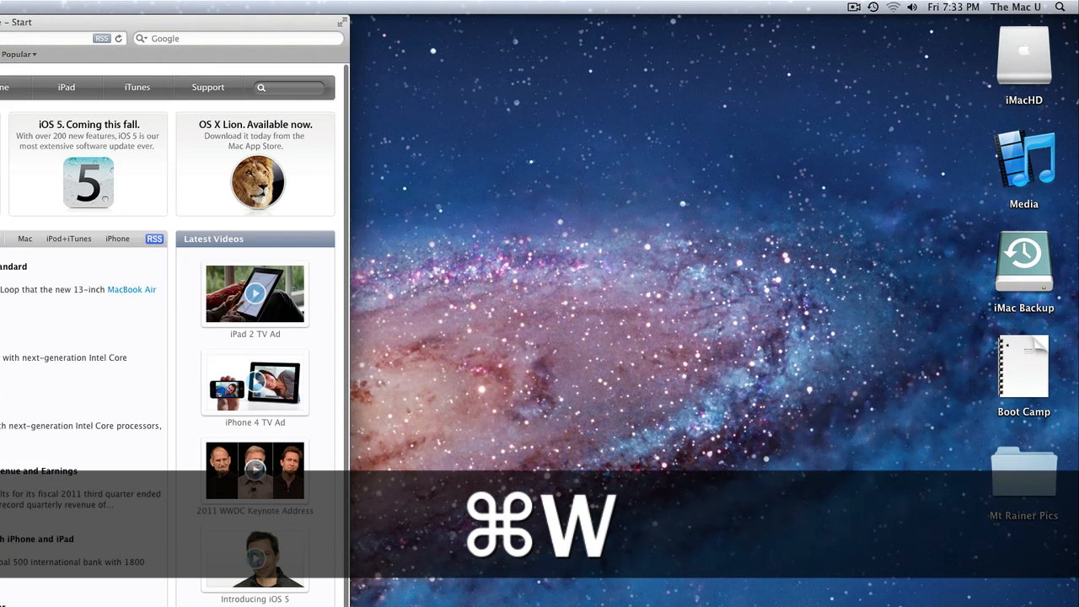
{"action": "key", "text": "cmd+space"}
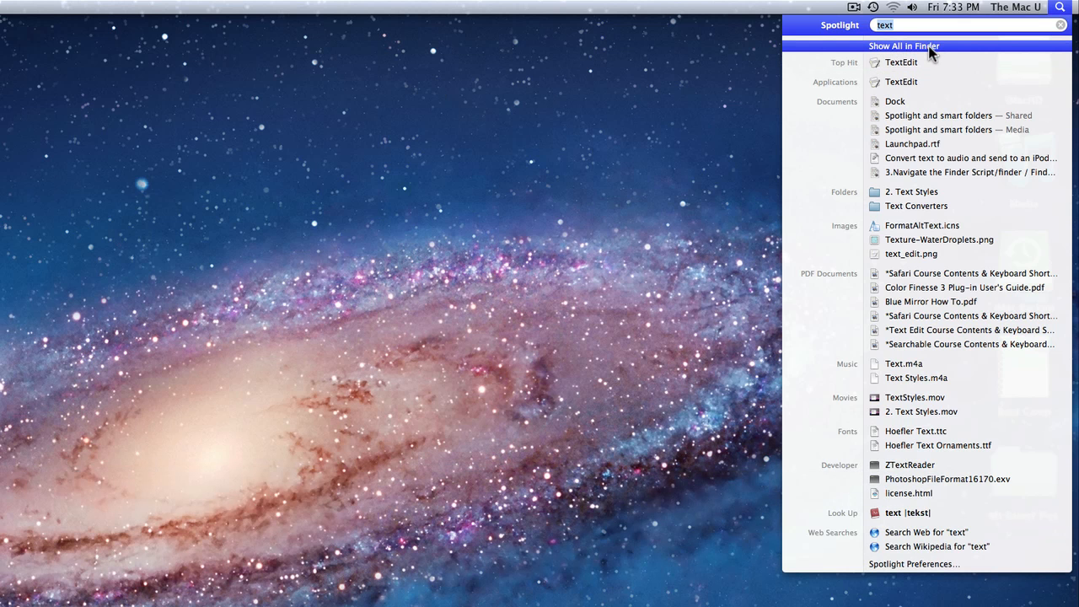
Step: Show all 'text' results in Finder, toggling scope between Documents and This Mac, ending on This Mac
{"action": "left_click", "coordinate": [903, 45]}
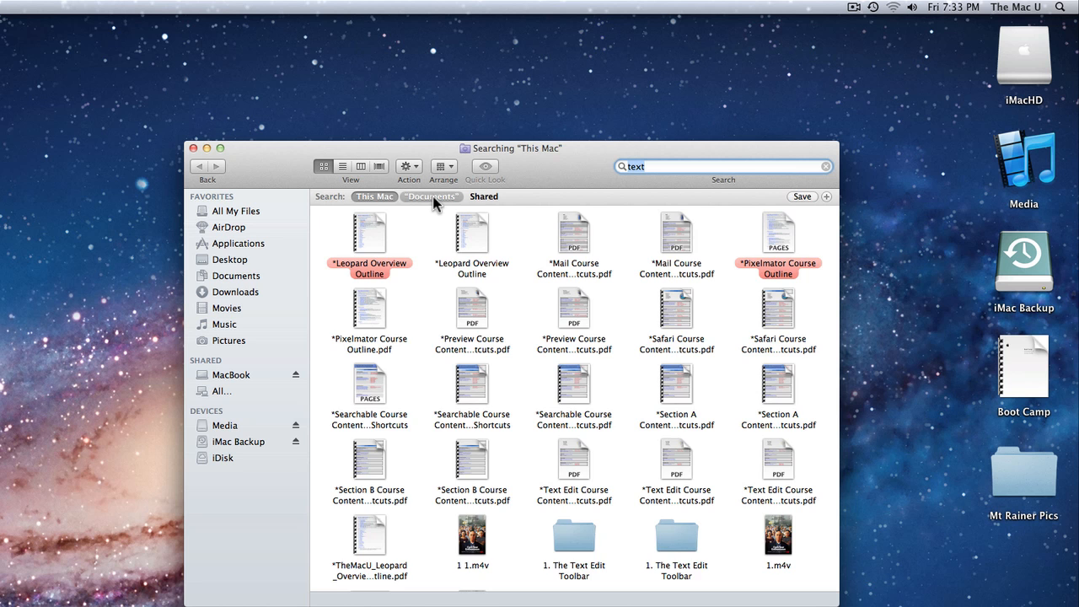
{"action": "left_click", "coordinate": [431, 196]}
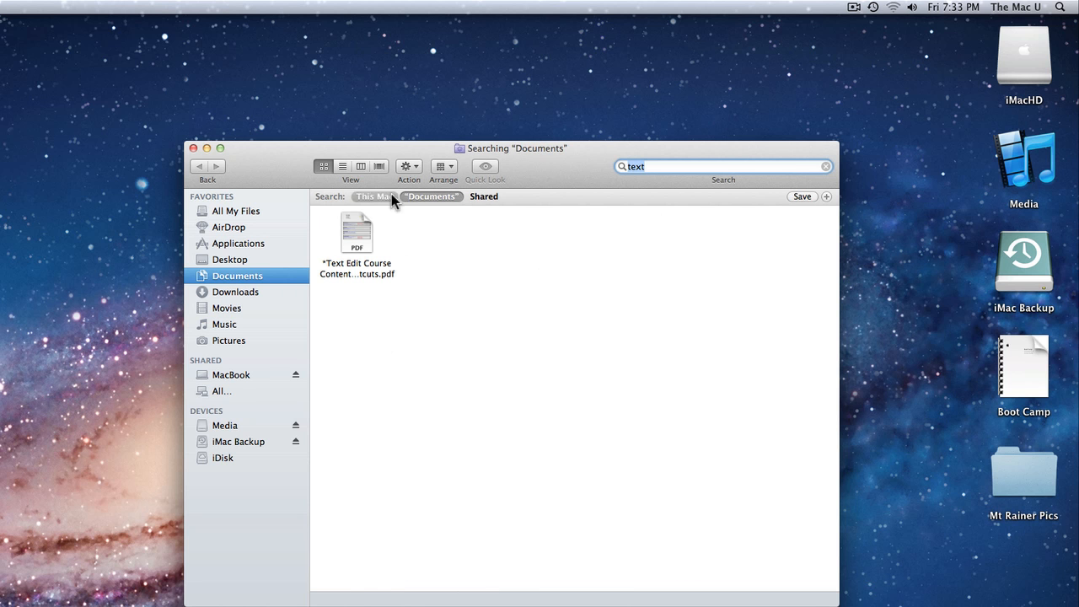
{"action": "left_click", "coordinate": [374, 195]}
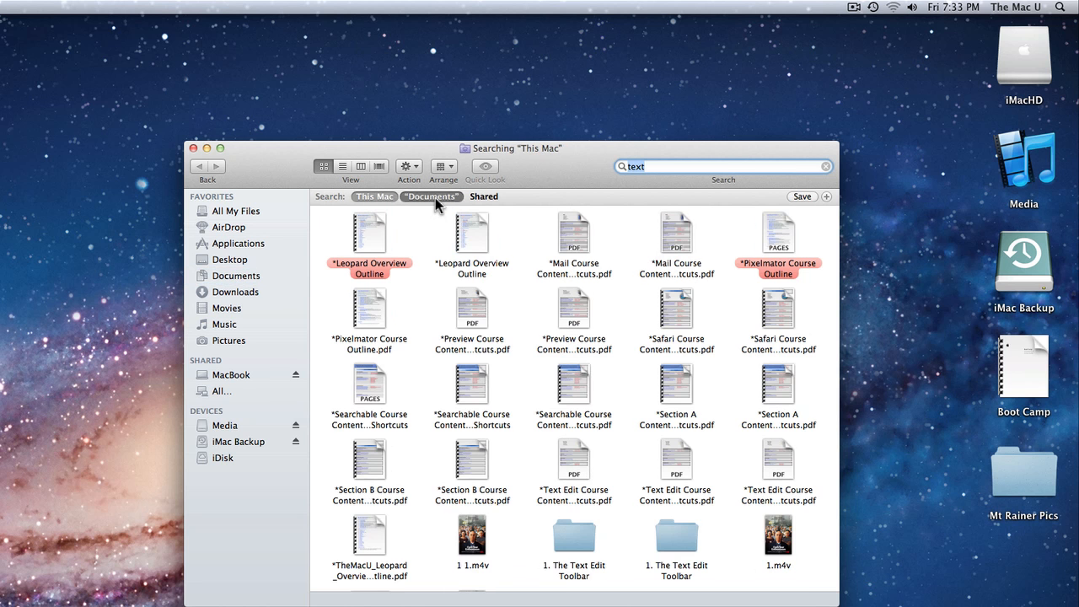
{"action": "left_click", "coordinate": [432, 195]}
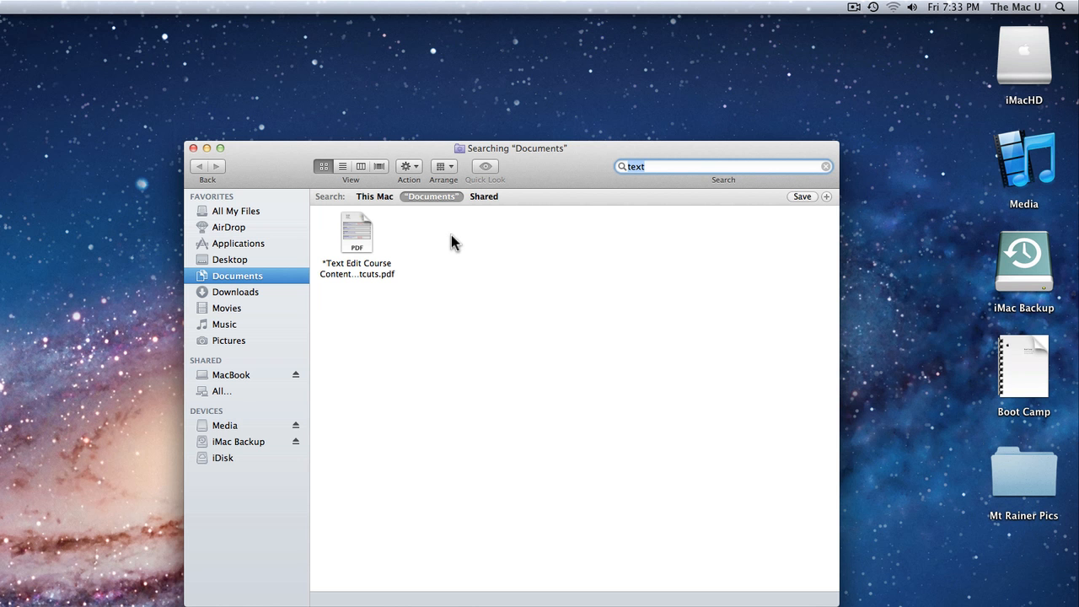
{"action": "left_click", "coordinate": [374, 195]}
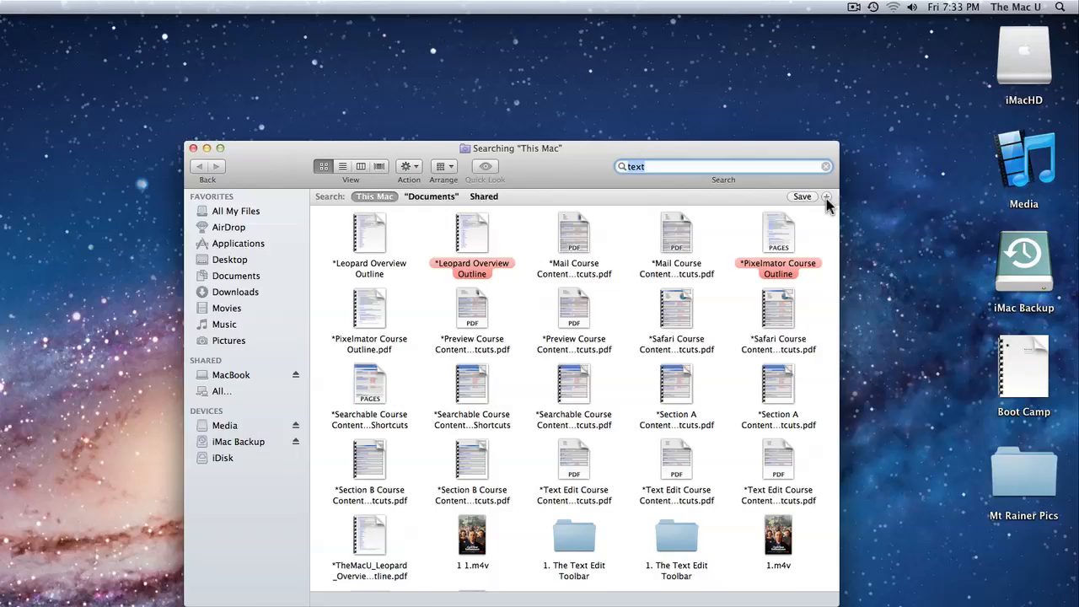
Step: Add criteria limiting results to PDF documents last opened within the last 1 week
{"action": "left_click", "coordinate": [826, 195]}
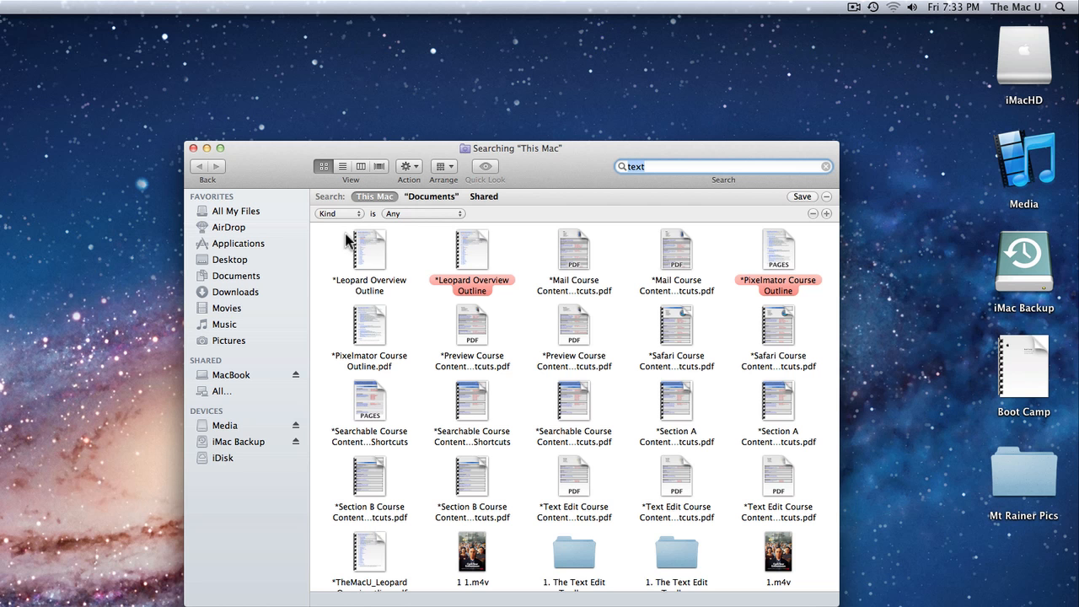
{"action": "left_click", "coordinate": [337, 213]}
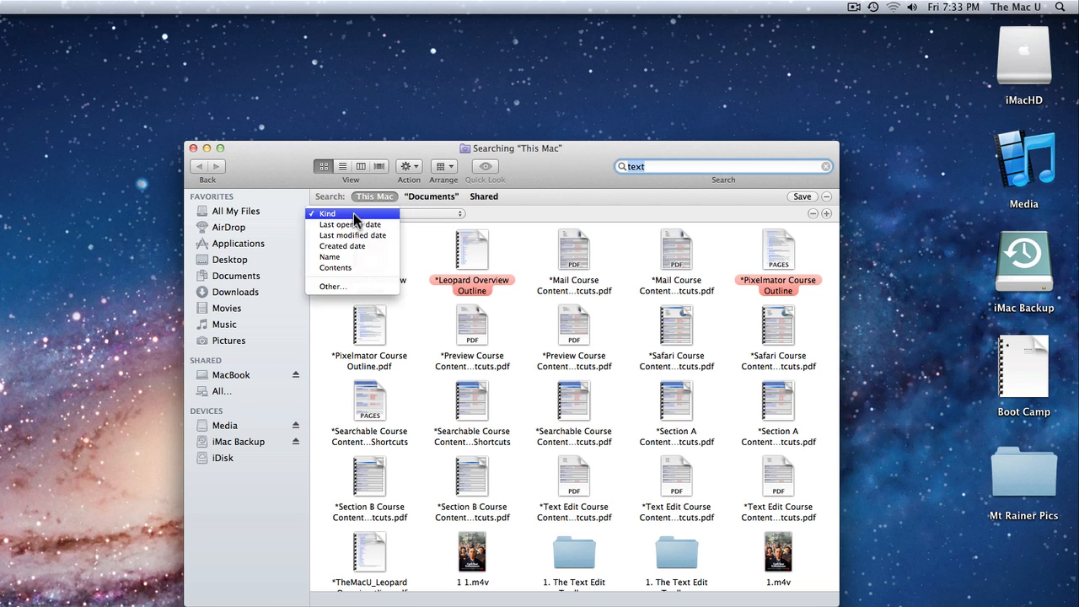
{"action": "mouse_move", "coordinate": [352, 236]}
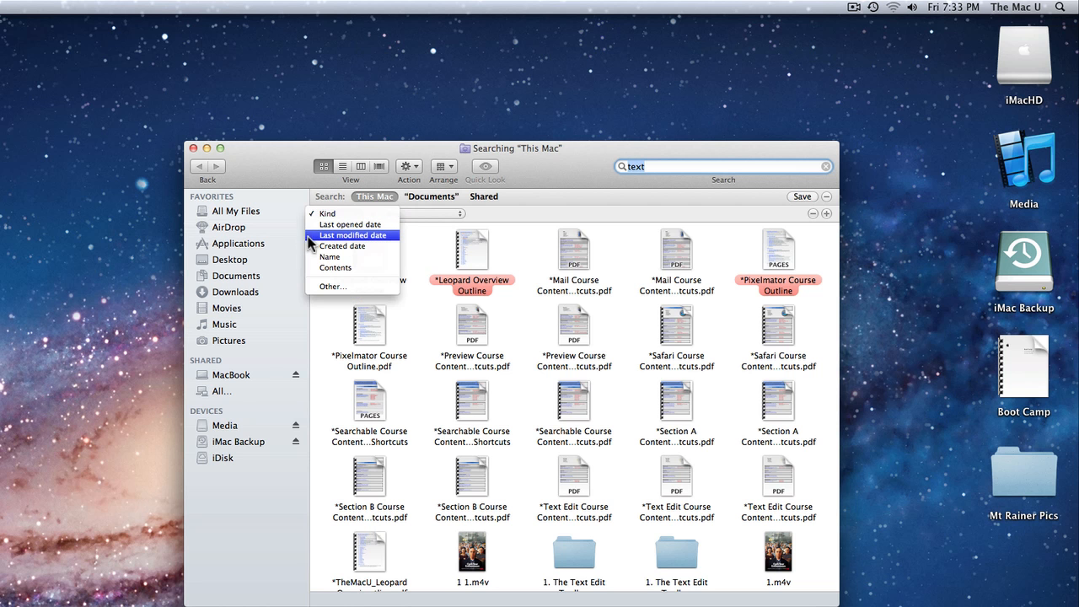
{"action": "mouse_move", "coordinate": [342, 246]}
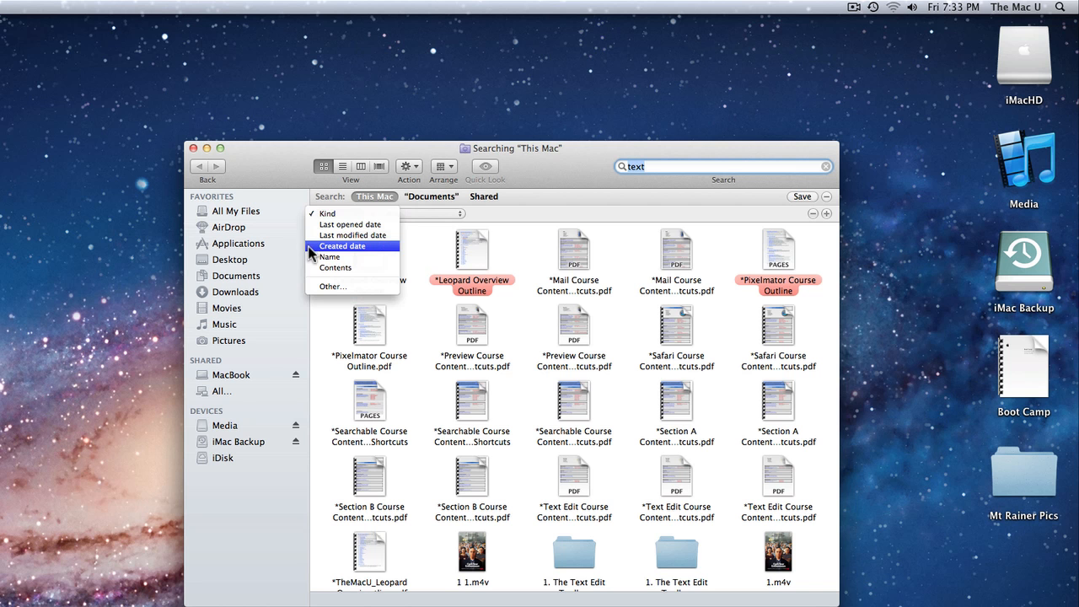
{"action": "mouse_move", "coordinate": [330, 256]}
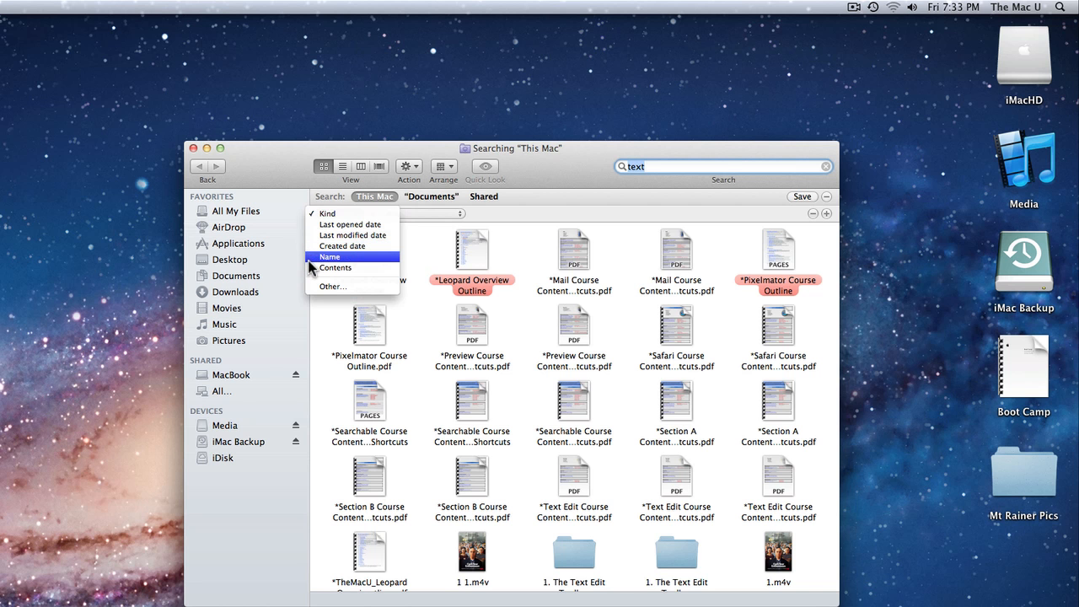
{"action": "mouse_move", "coordinate": [341, 246]}
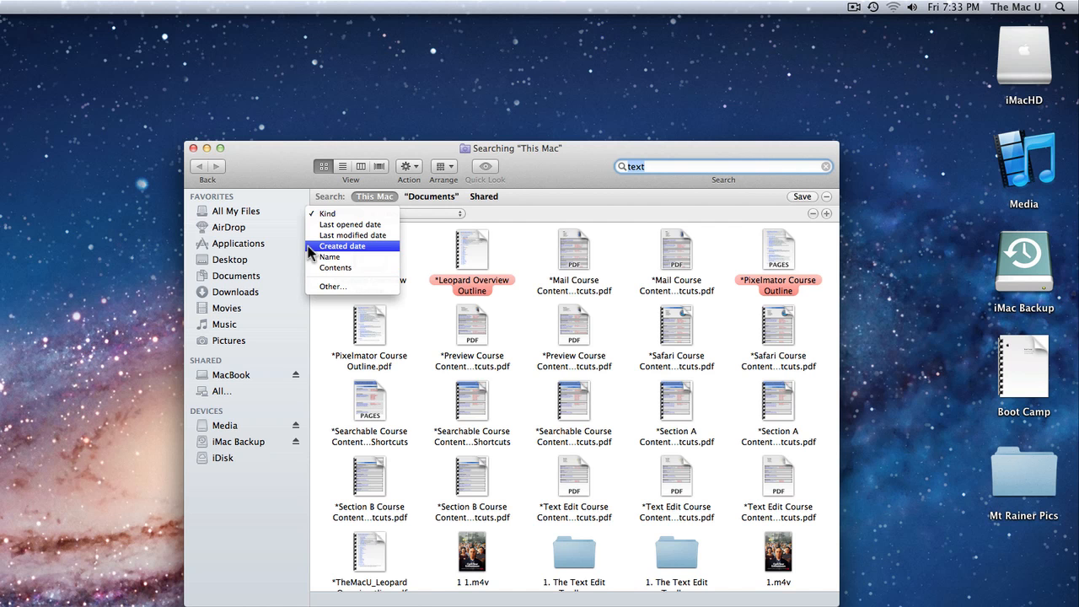
{"action": "mouse_move", "coordinate": [327, 213]}
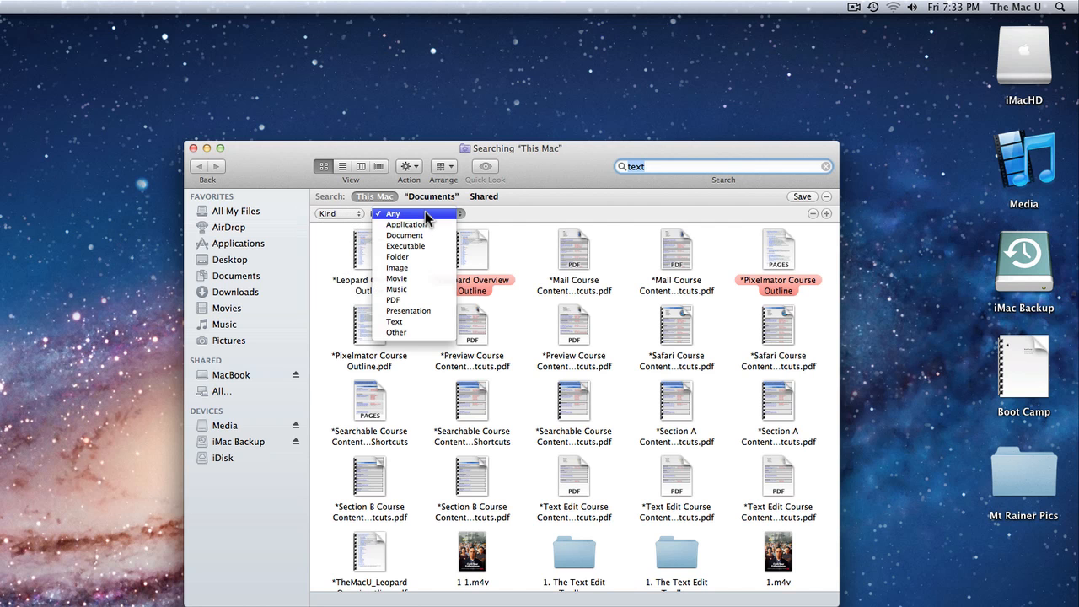
{"action": "mouse_move", "coordinate": [396, 290]}
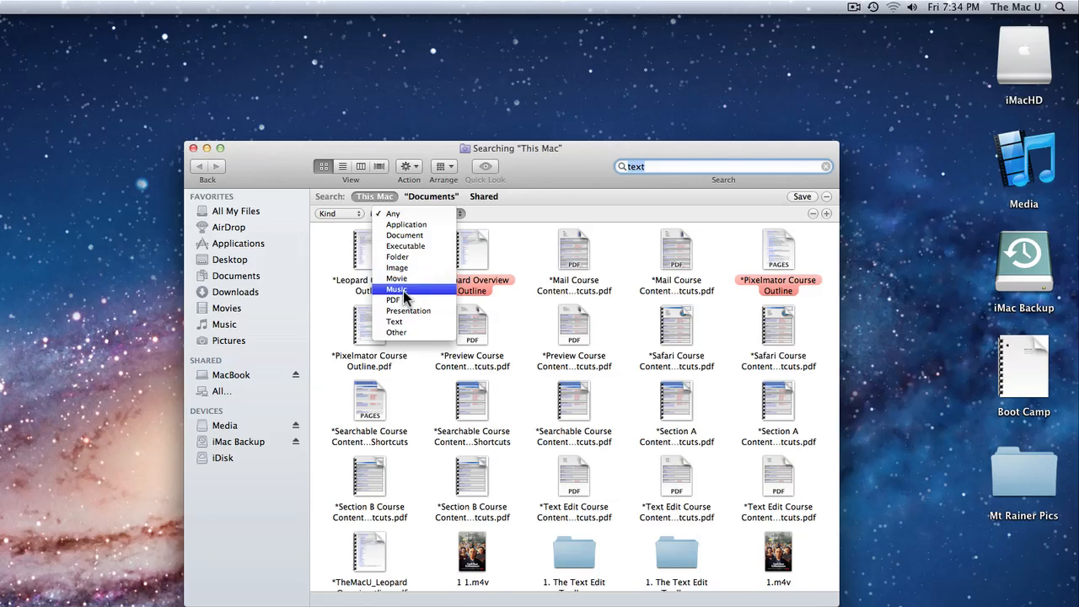
{"action": "left_click", "coordinate": [393, 300]}
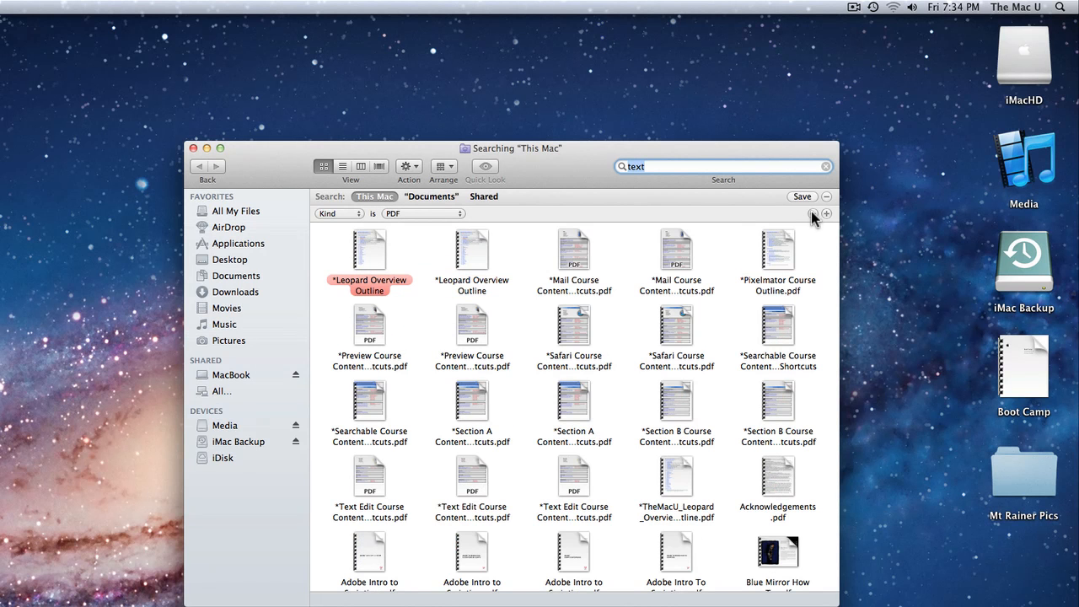
{"action": "mouse_move", "coordinate": [813, 226]}
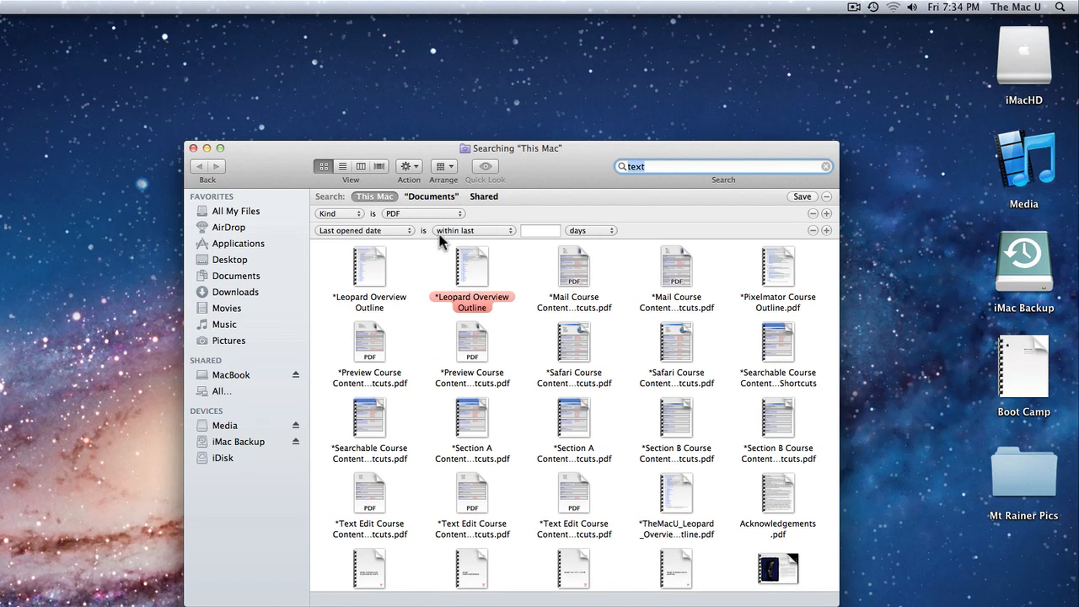
{"action": "mouse_move", "coordinate": [493, 236]}
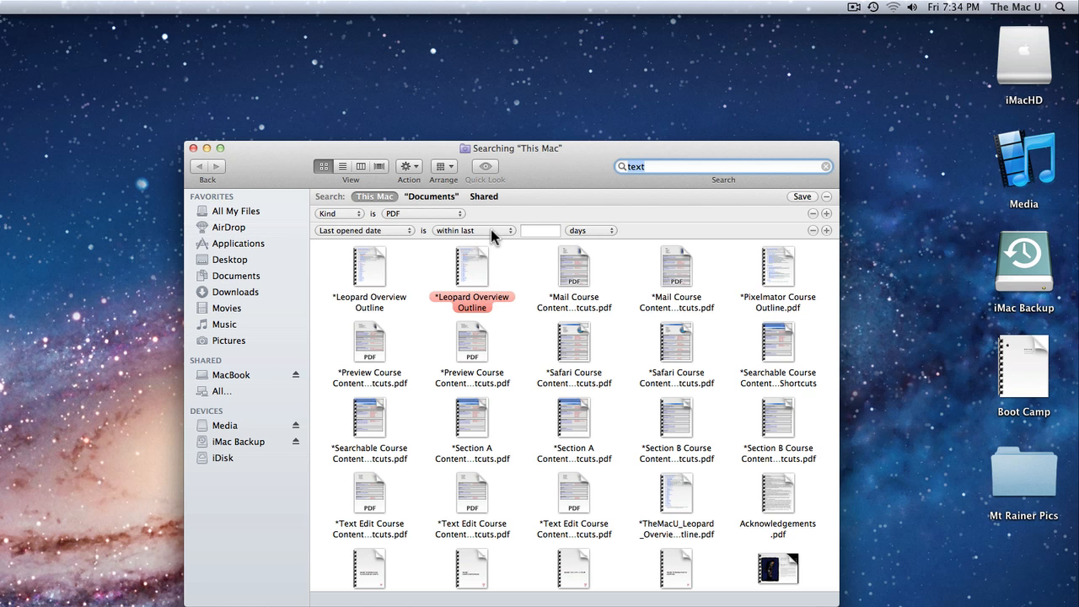
{"action": "type", "text": "1"}
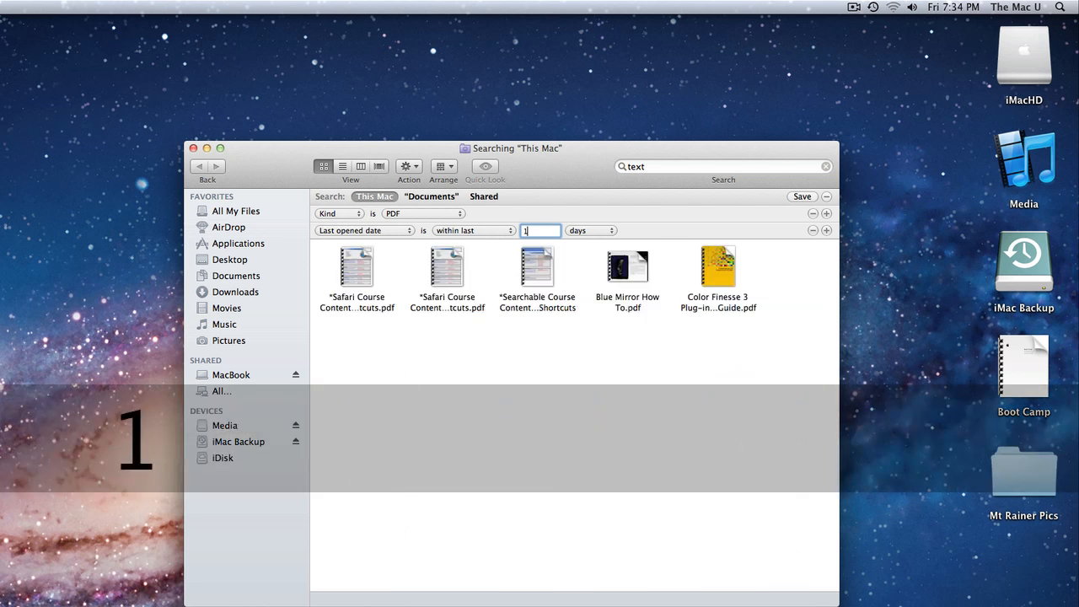
{"action": "left_click", "coordinate": [590, 229]}
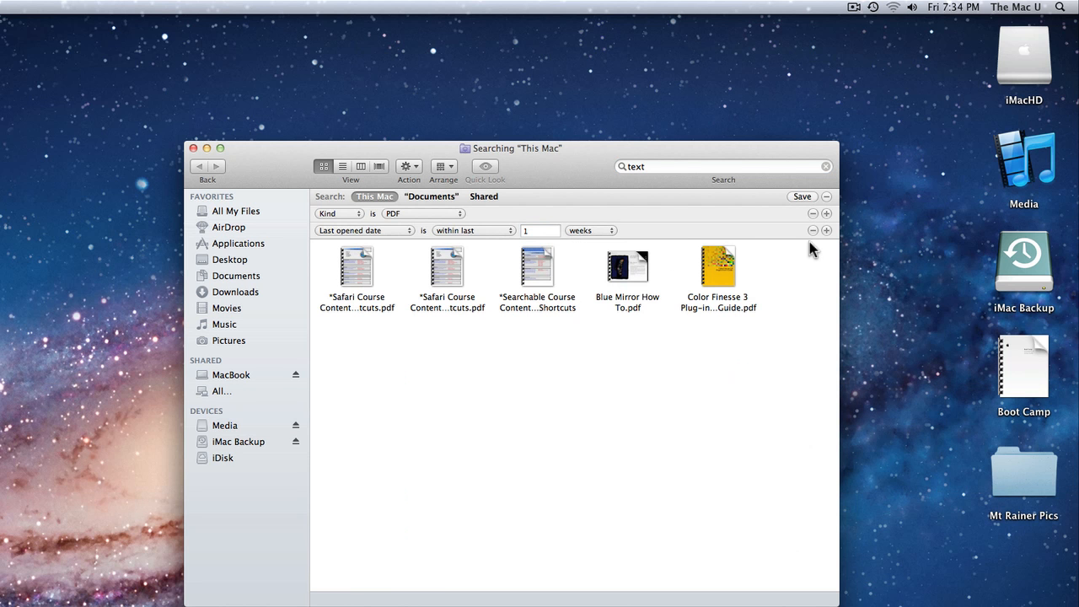
{"action": "mouse_move", "coordinate": [806, 202]}
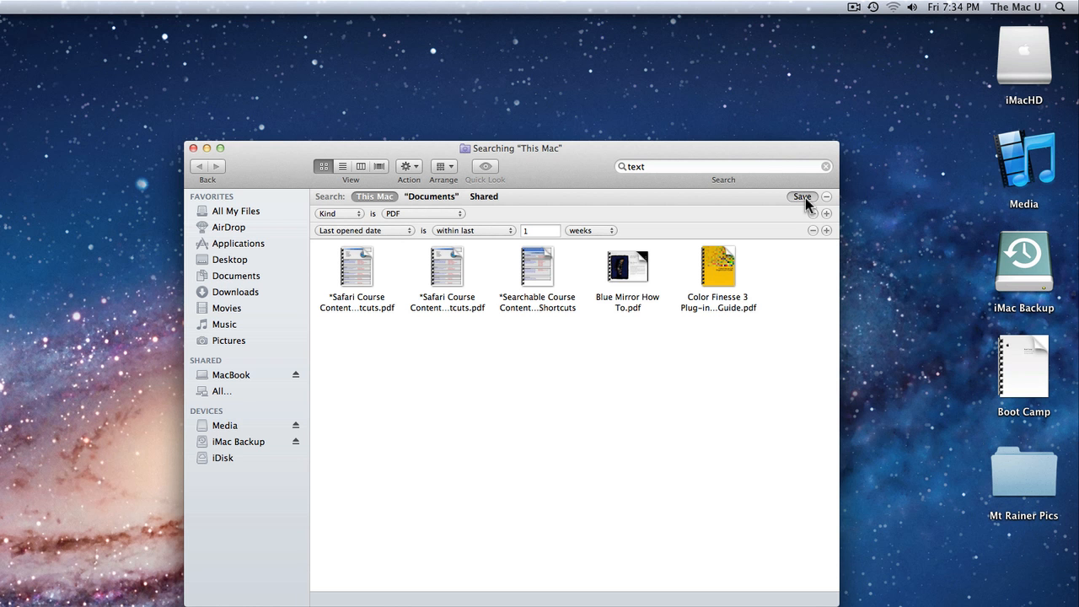
Step: Save the recent-PDF search as a smart folder with the default name, added to the sidebar
{"action": "left_click", "coordinate": [802, 196]}
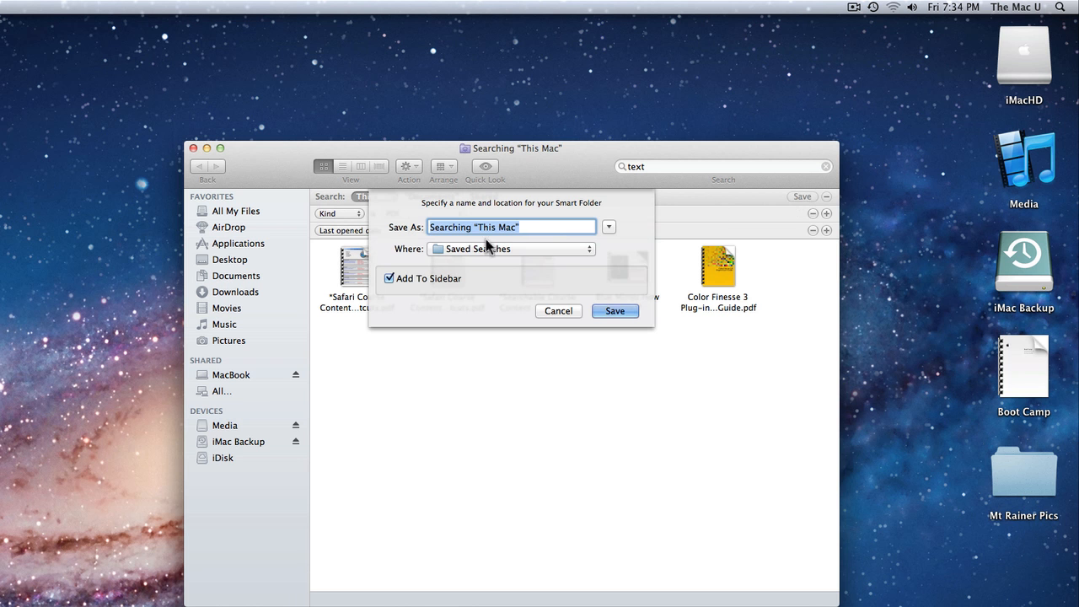
{"action": "mouse_move", "coordinate": [476, 243]}
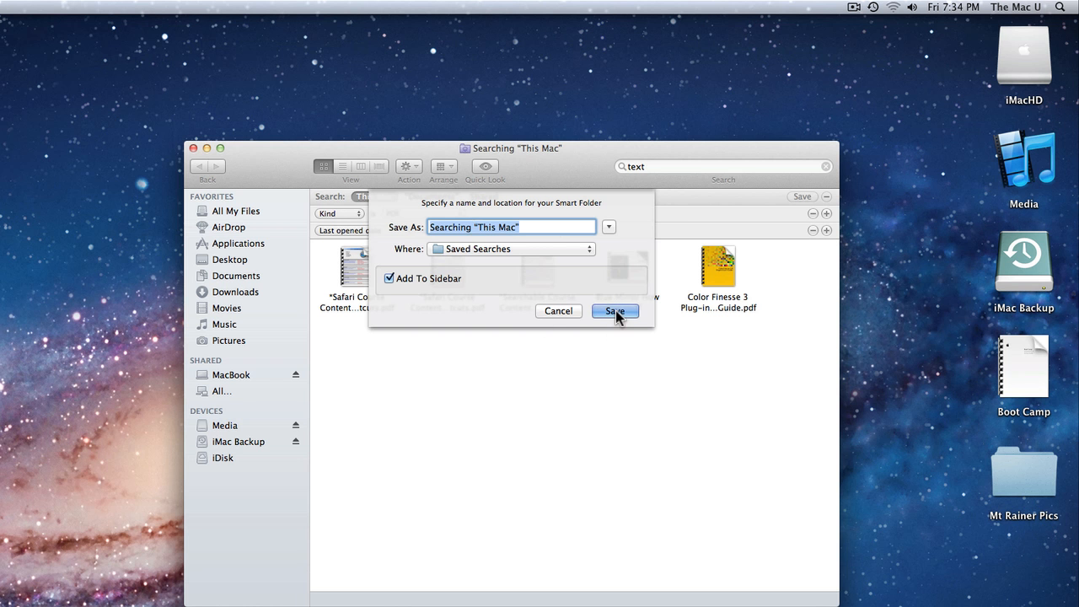
{"action": "left_click", "coordinate": [613, 310]}
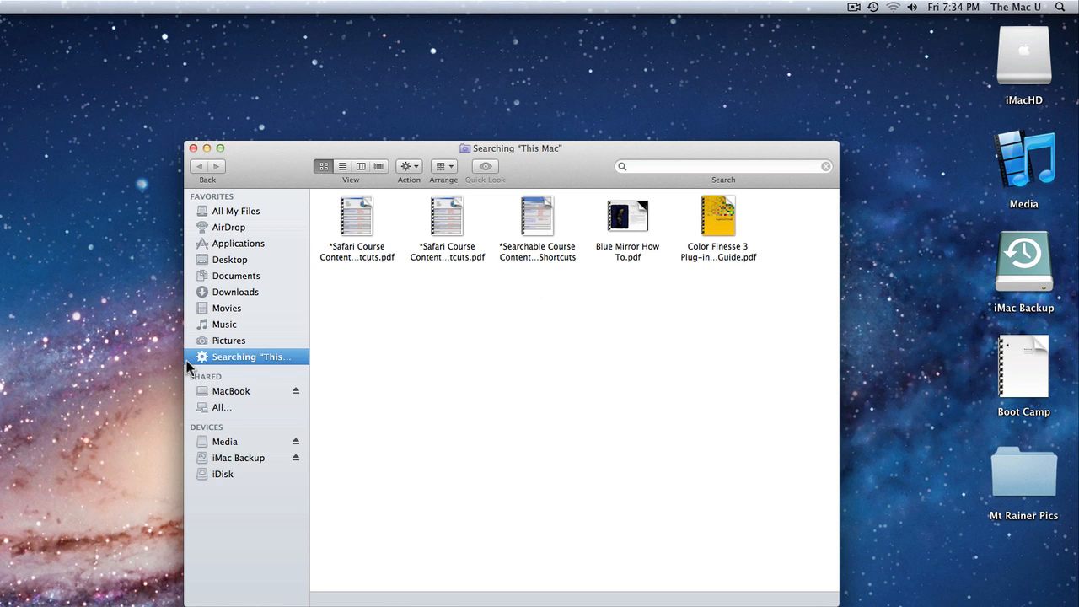
{"action": "mouse_move", "coordinate": [256, 364]}
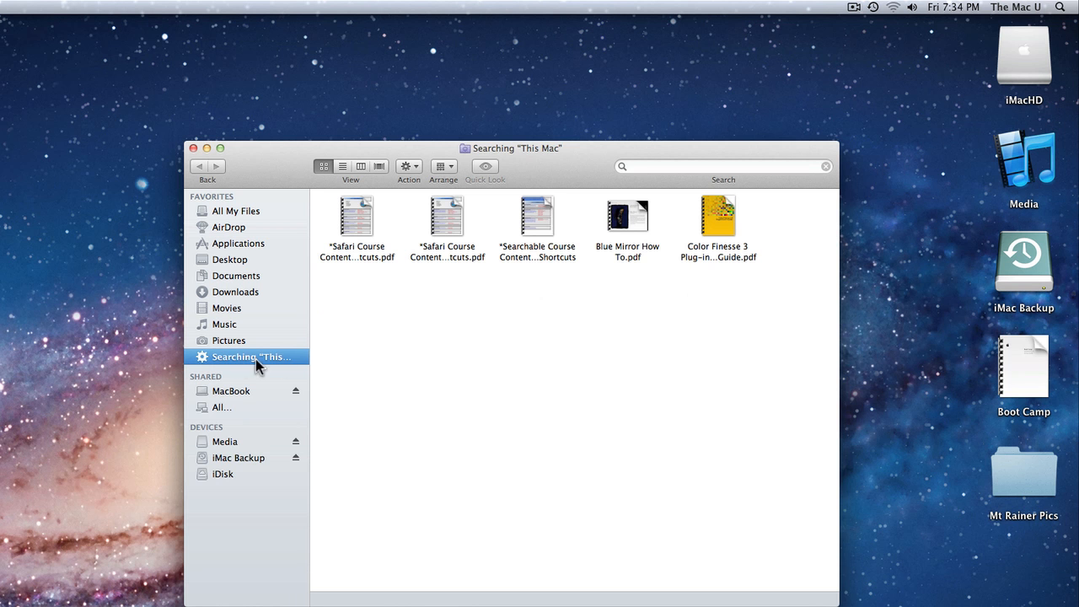
{"action": "mouse_move", "coordinate": [310, 340]}
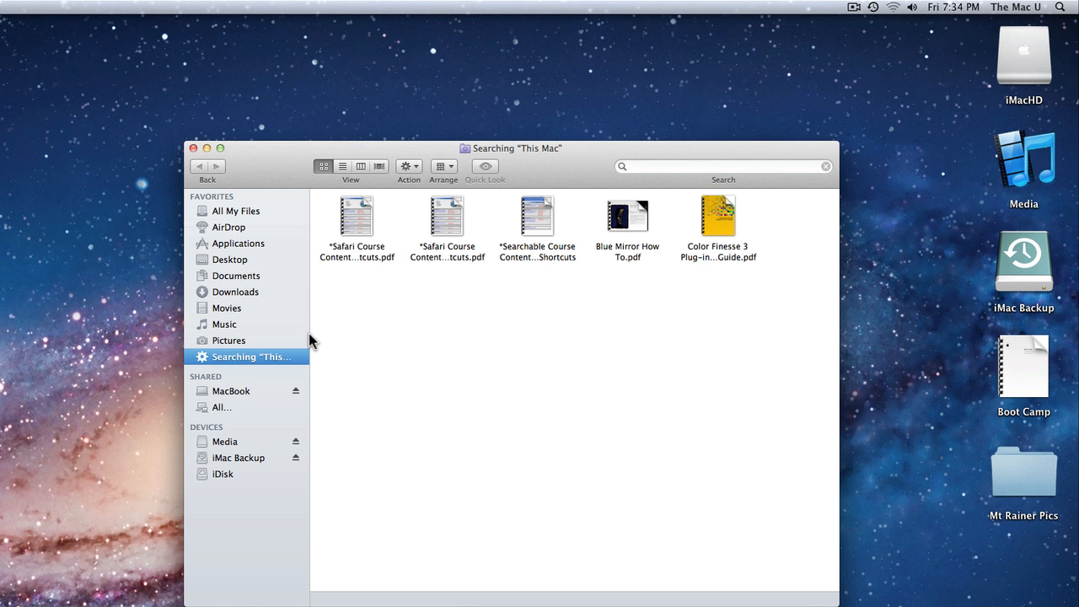
{"action": "mouse_move", "coordinate": [516, 373]}
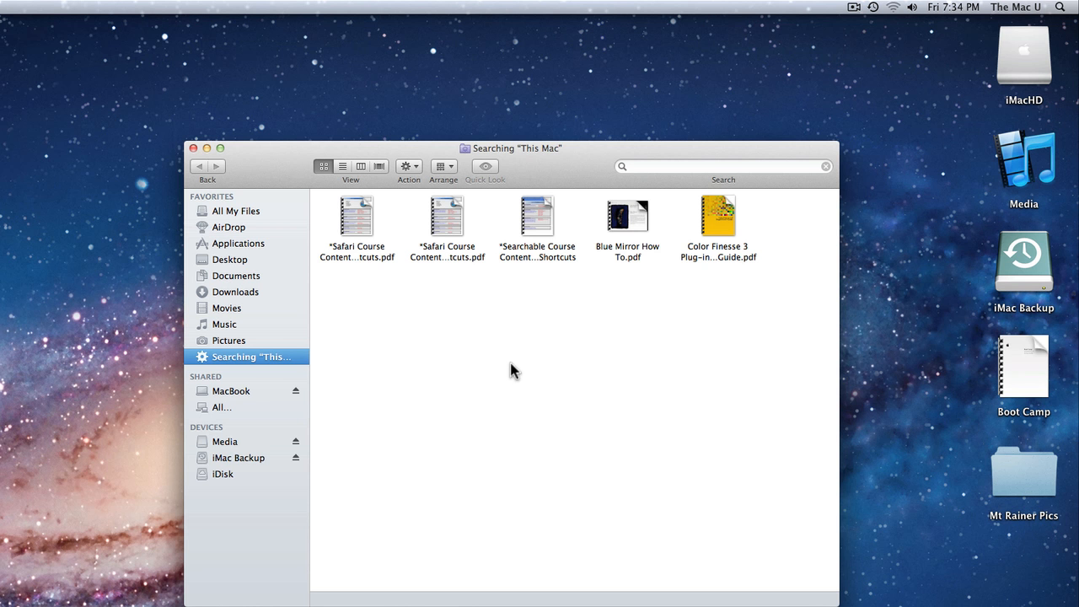
{"action": "mouse_move", "coordinate": [236, 240]}
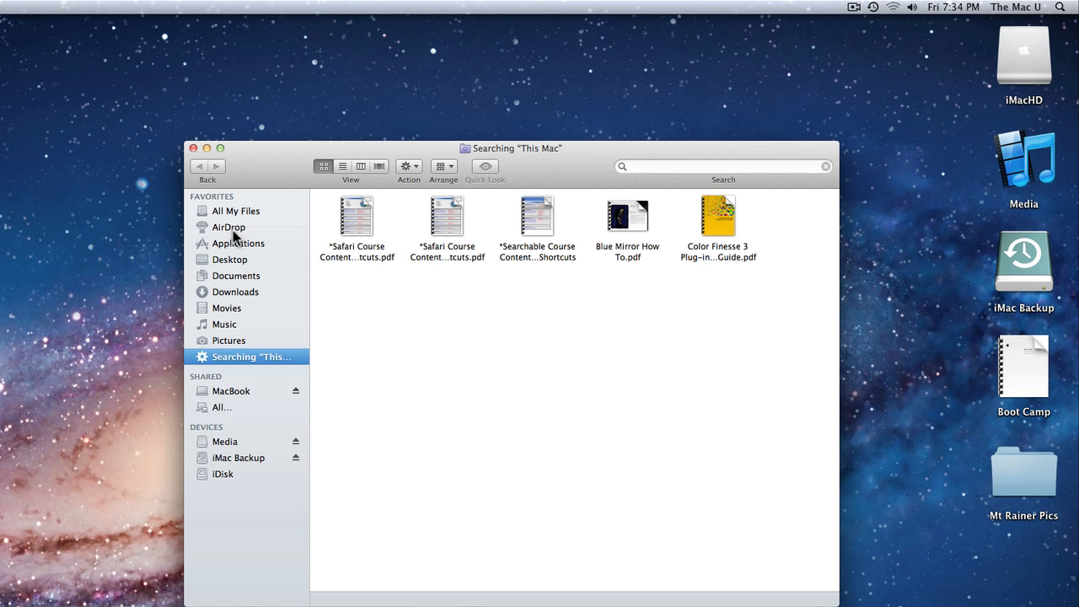
Step: Start a new Finder search from Documents with Kind set to Application
{"action": "left_click", "coordinate": [236, 277]}
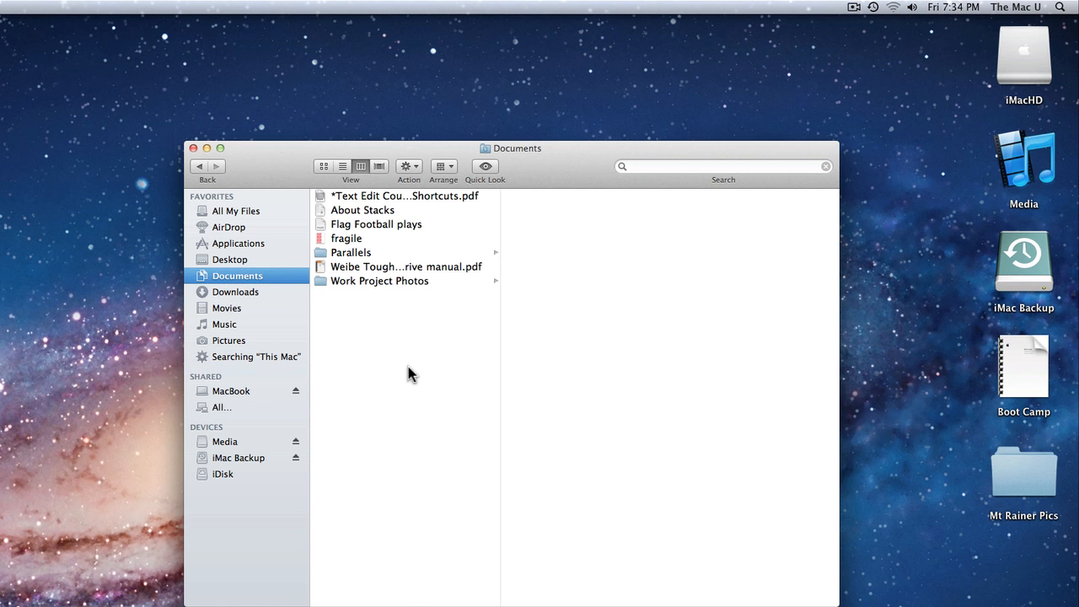
{"action": "key", "text": "cmd+f"}
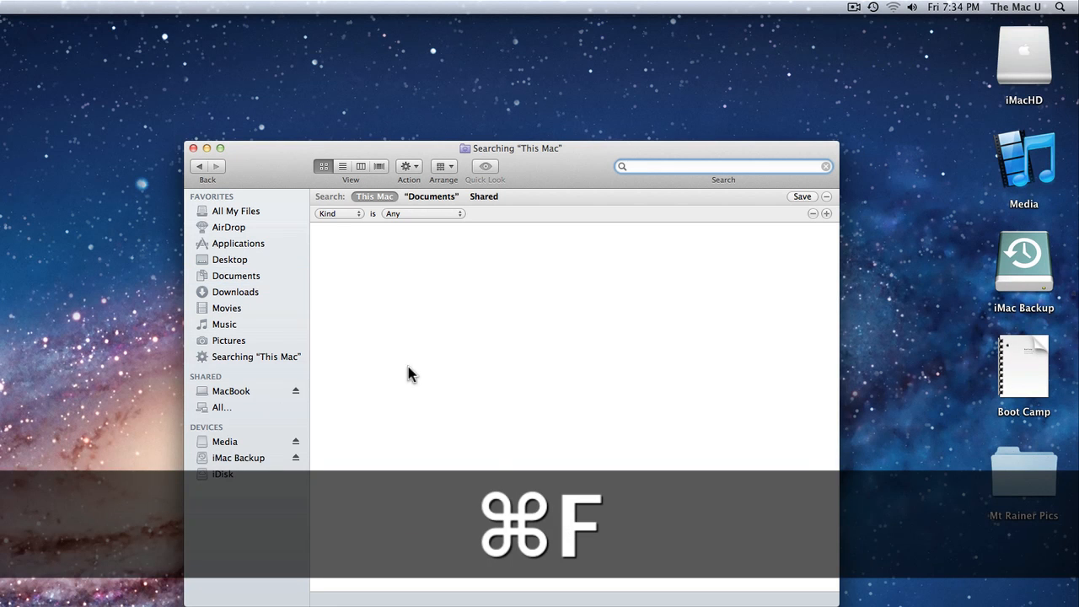
{"action": "key", "text": "cmd+f"}
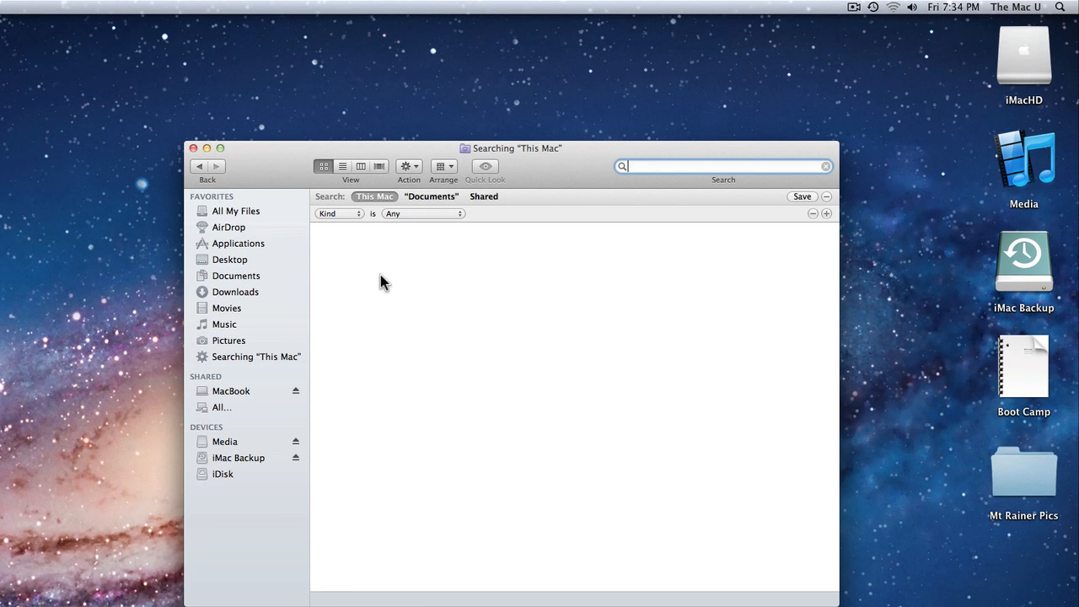
{"action": "mouse_move", "coordinate": [361, 240]}
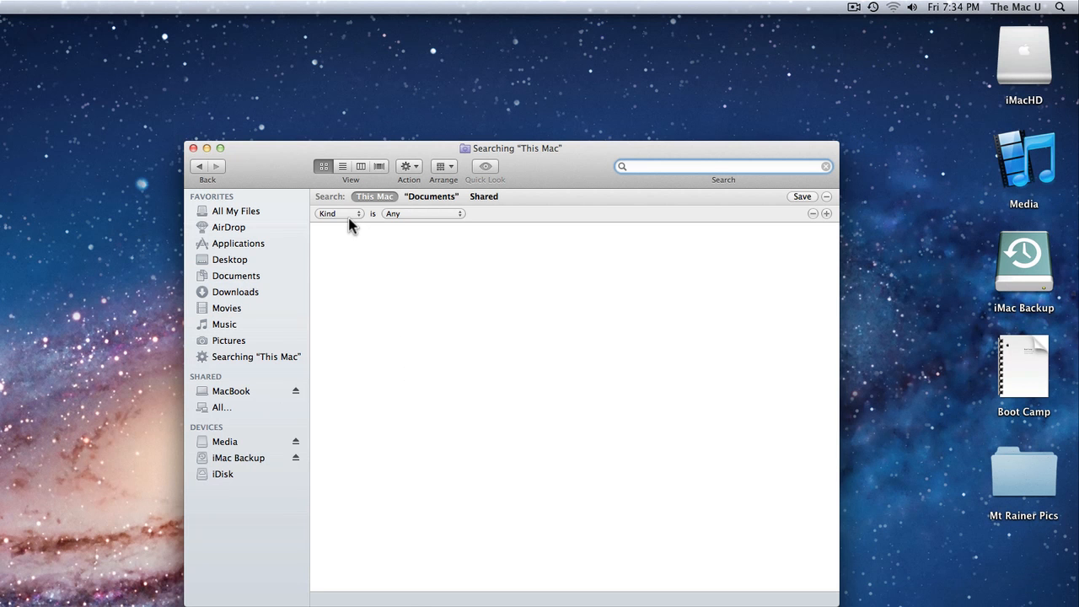
{"action": "left_click", "coordinate": [422, 213]}
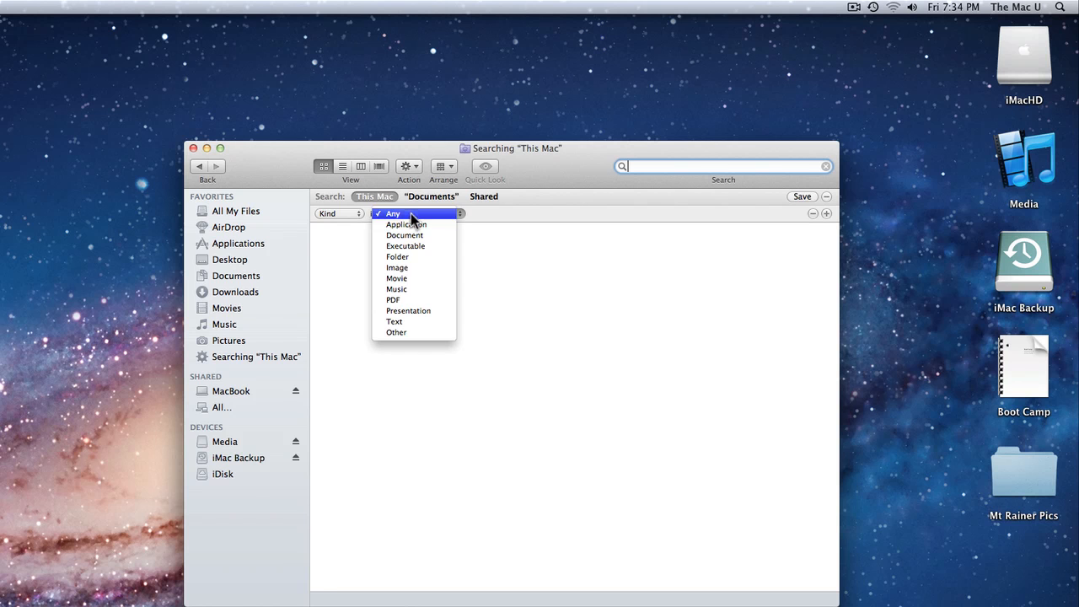
{"action": "mouse_move", "coordinate": [413, 225]}
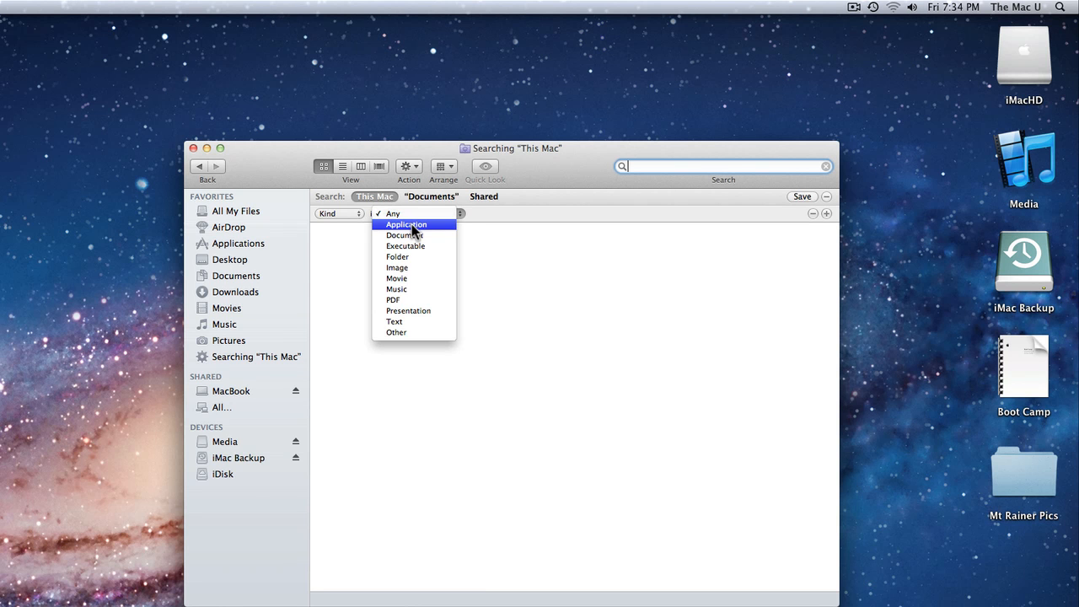
{"action": "left_click", "coordinate": [406, 224]}
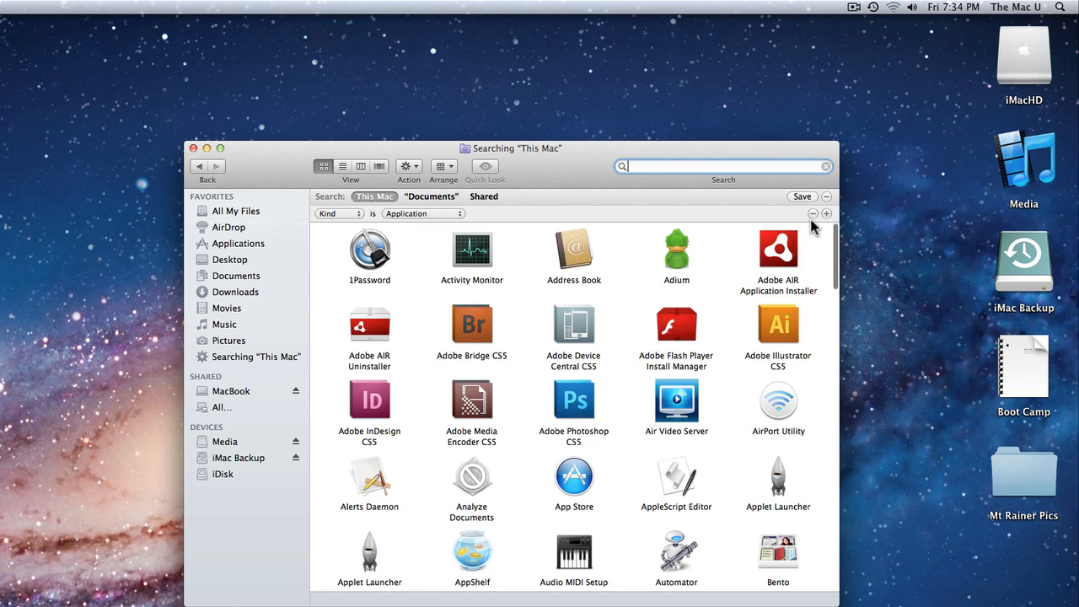
Step: Add a Last opened date criterion set to today, listing only today's apps
{"action": "left_click", "coordinate": [826, 212]}
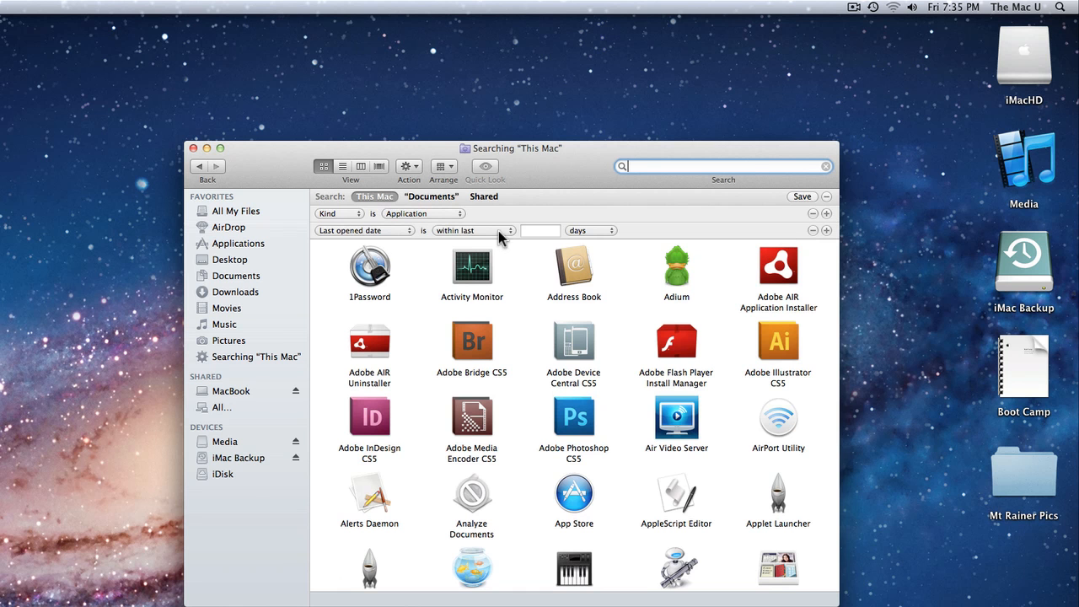
{"action": "left_click", "coordinate": [472, 229]}
{"action": "type", "text": "1"}
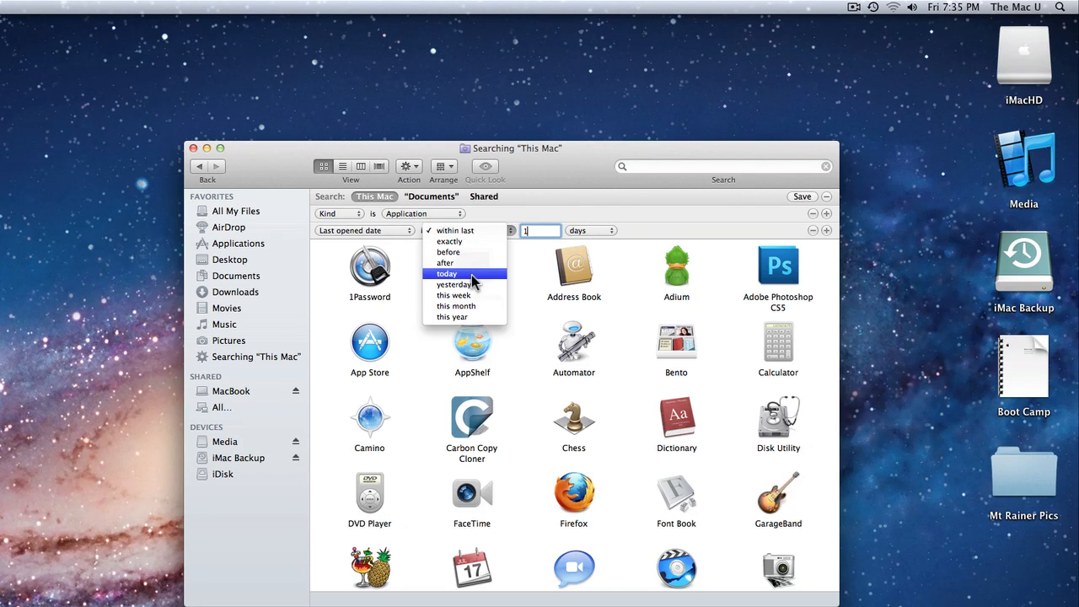
{"action": "left_click", "coordinate": [445, 273]}
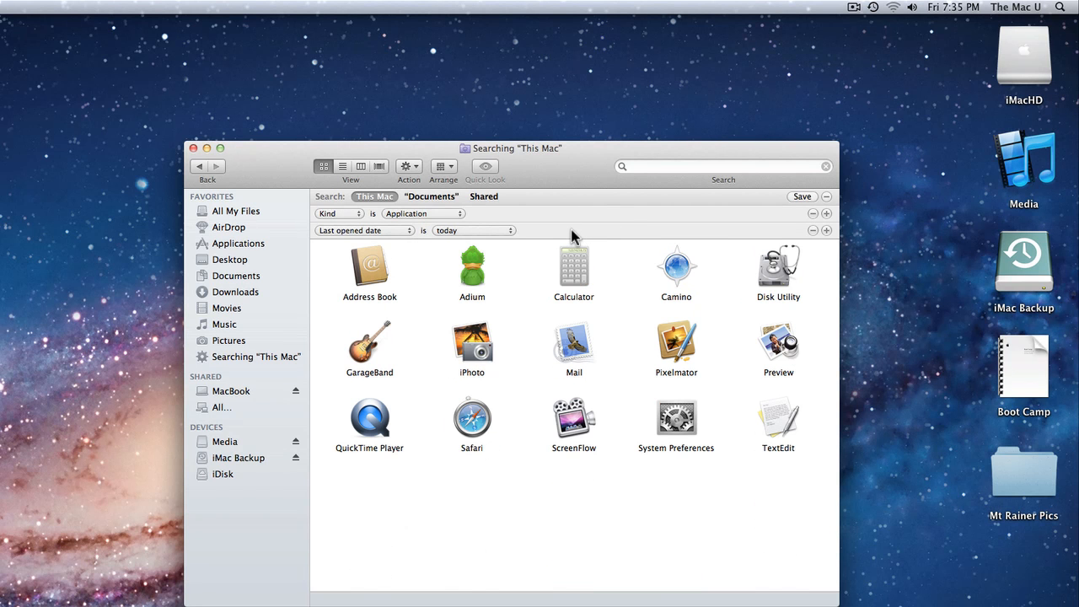
{"action": "mouse_move", "coordinate": [624, 243]}
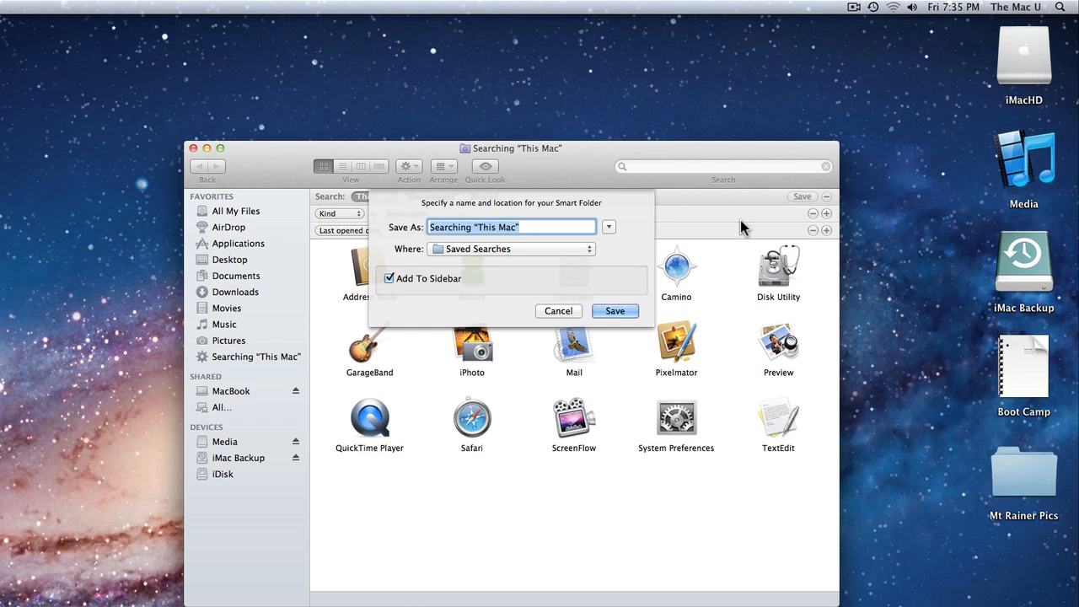
Step: Save the search as sidebar smart folder 'Todays Apps' and close the Finder window
{"action": "type", "text": "Toda"}
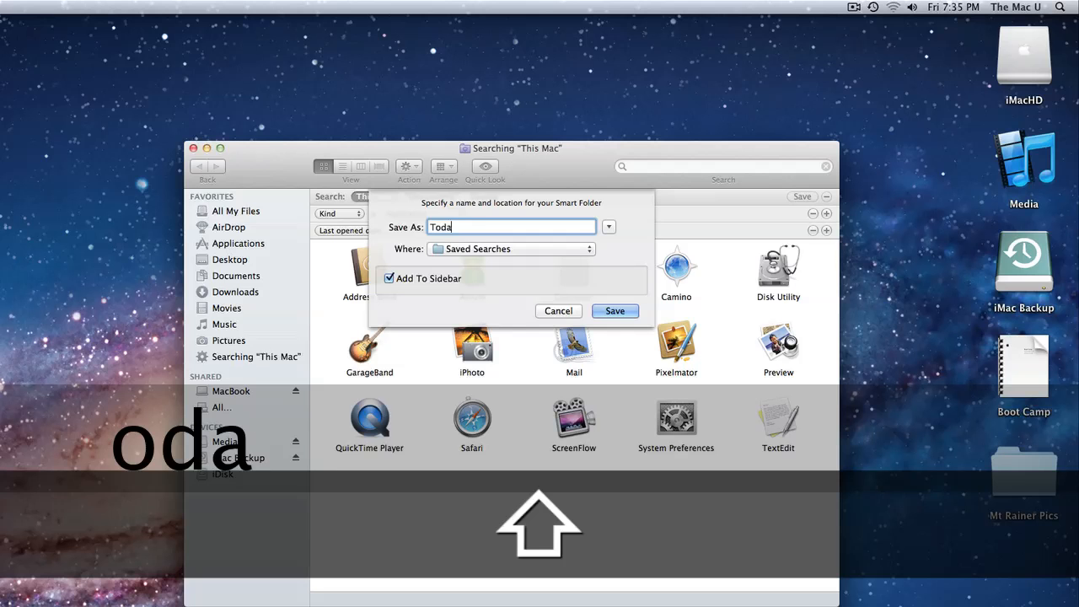
{"action": "type", "text": "ys Apps"}
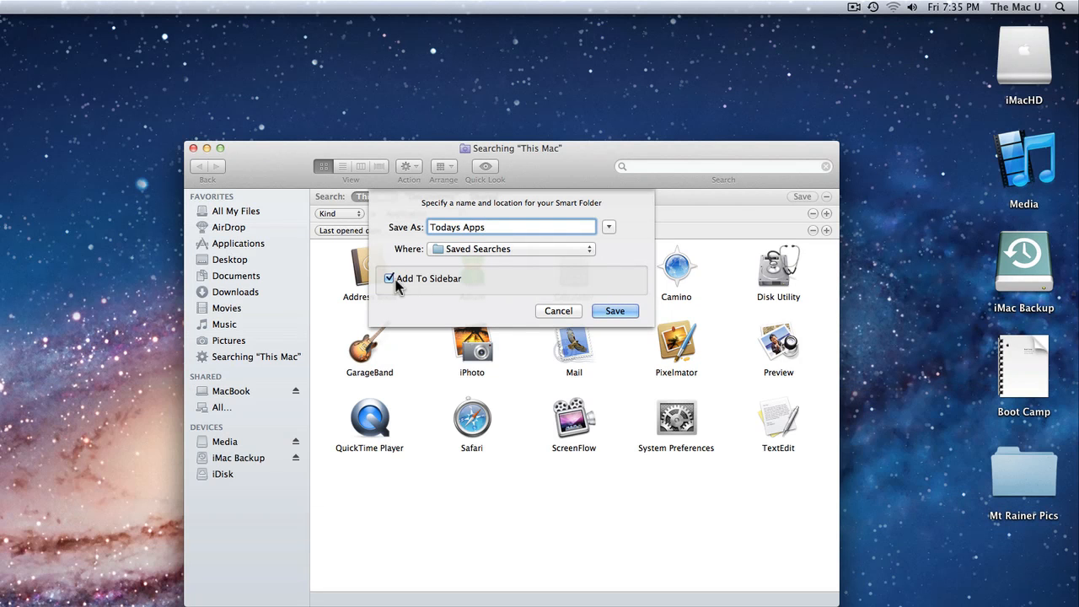
{"action": "left_click", "coordinate": [613, 311]}
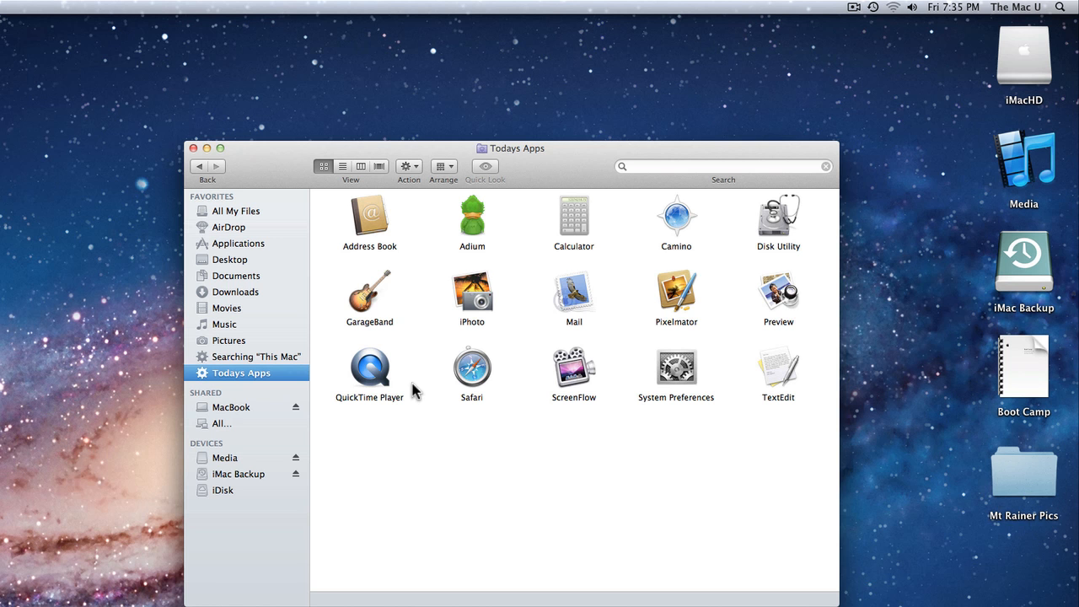
{"action": "key", "text": "cmd+w"}
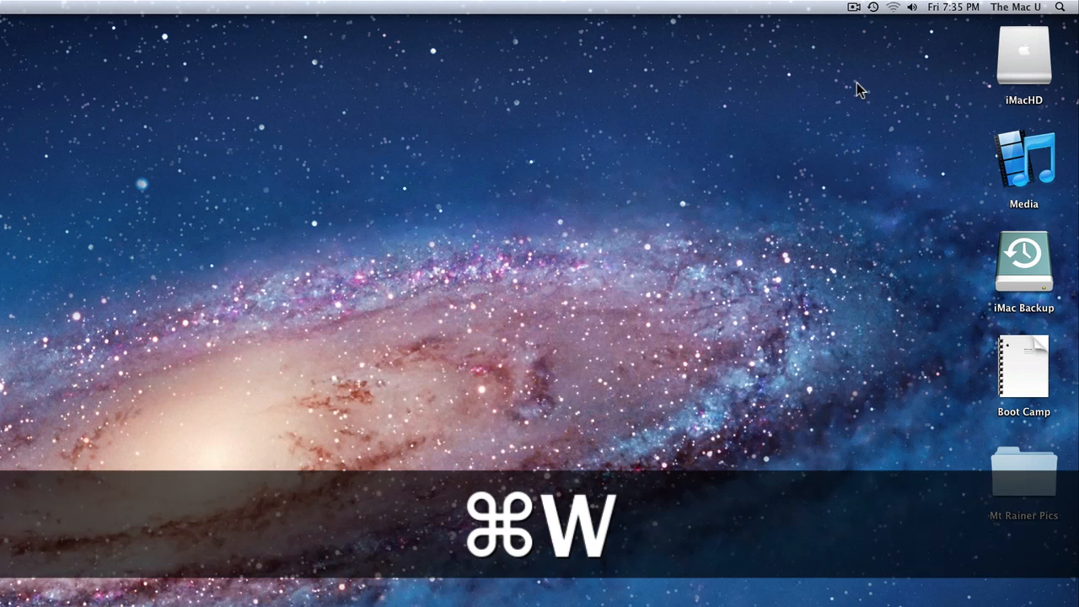
Step: Calculate 34*75 in Spotlight, opening Calculator and showing the inline answer 2550
{"action": "key", "text": "cmd+space"}
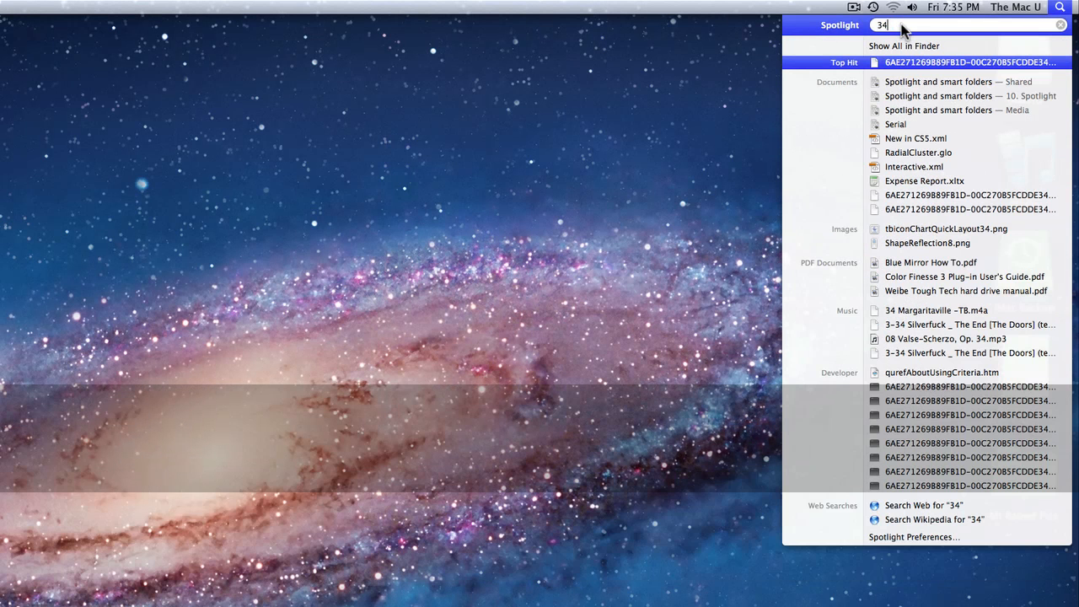
{"action": "type", "text": "*75"}
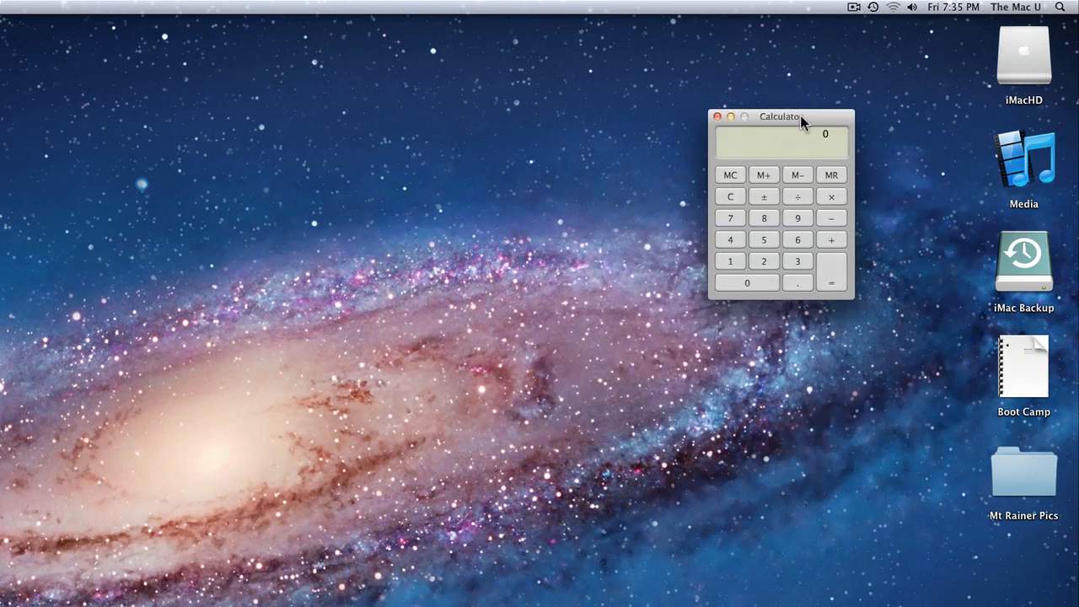
{"action": "key", "text": "cmd+space"}
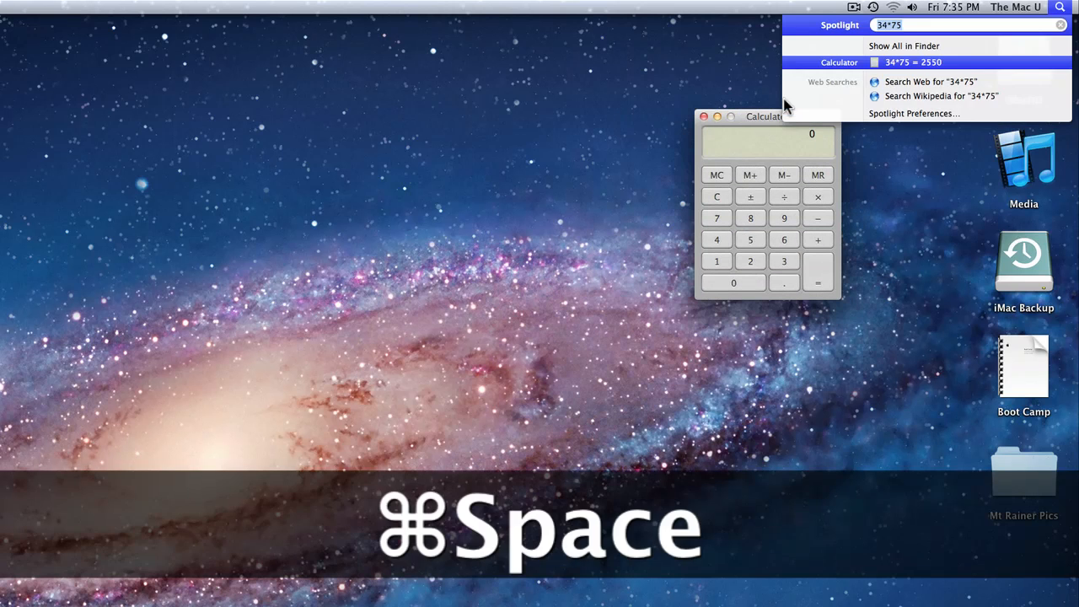